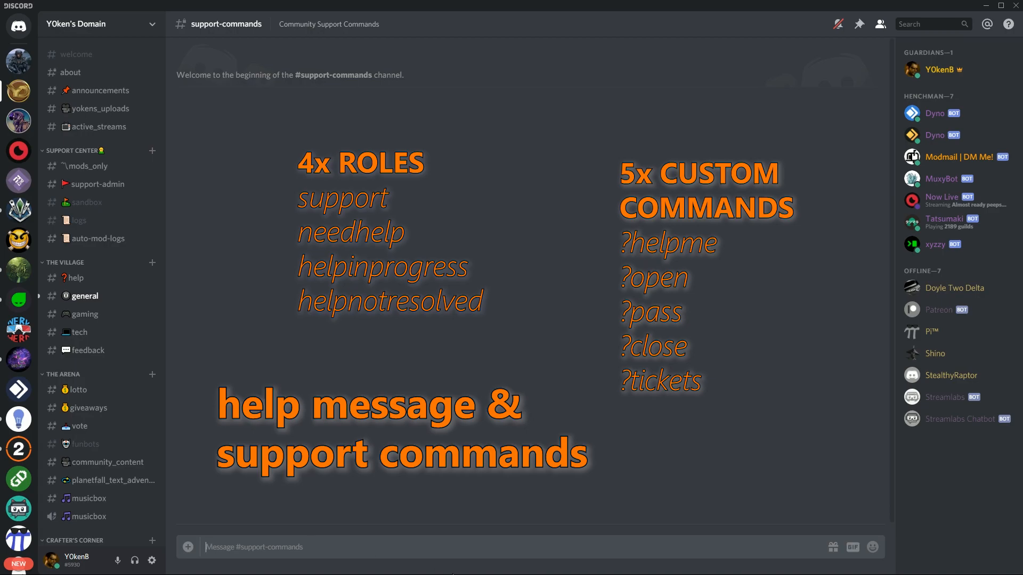
mouse_move(239, 5)
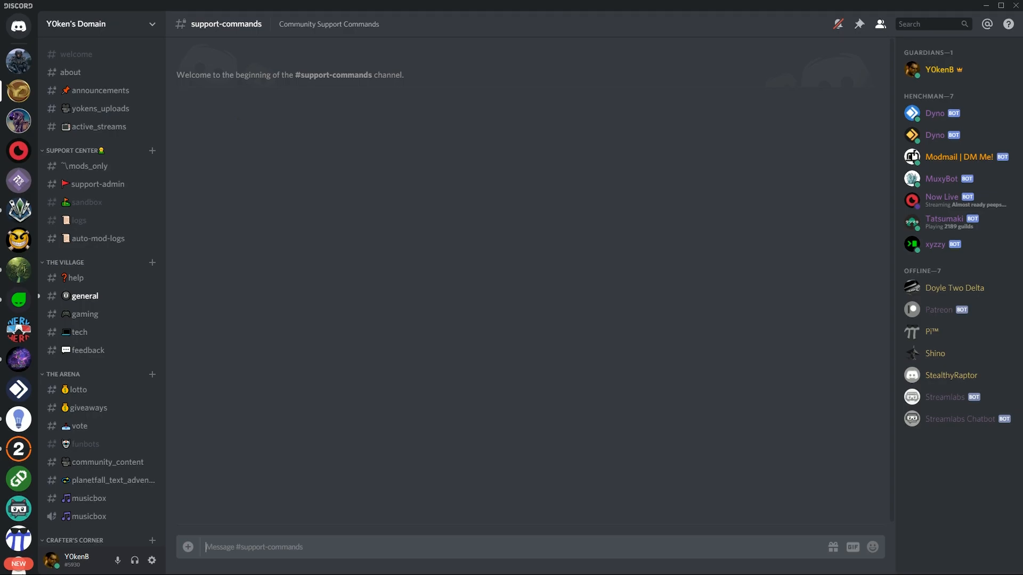
In Server Settings > Roles, inspect the support, helpnotresolved, helpinprogress and needshelp roles
left_click(91, 24)
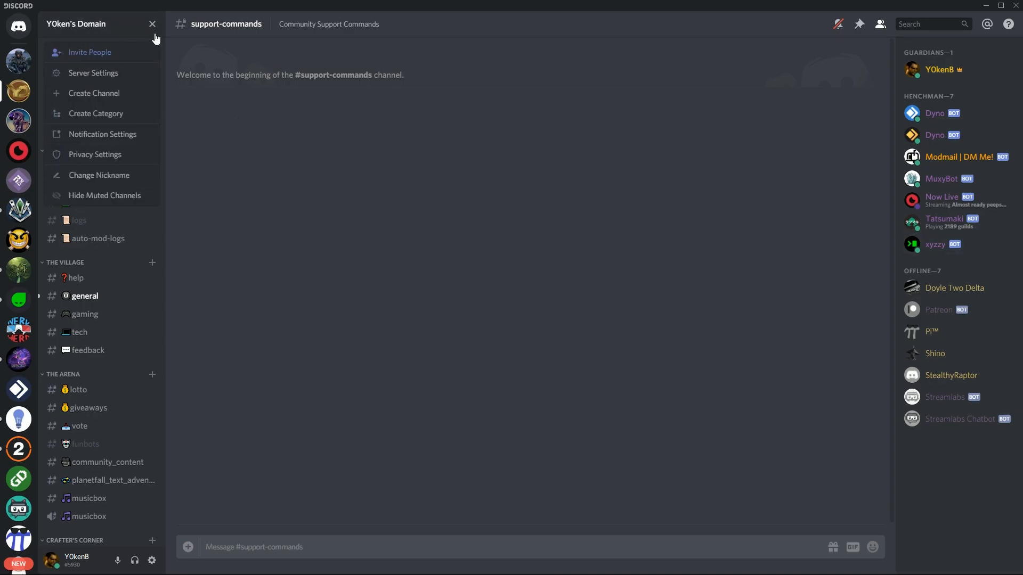
left_click(93, 73)
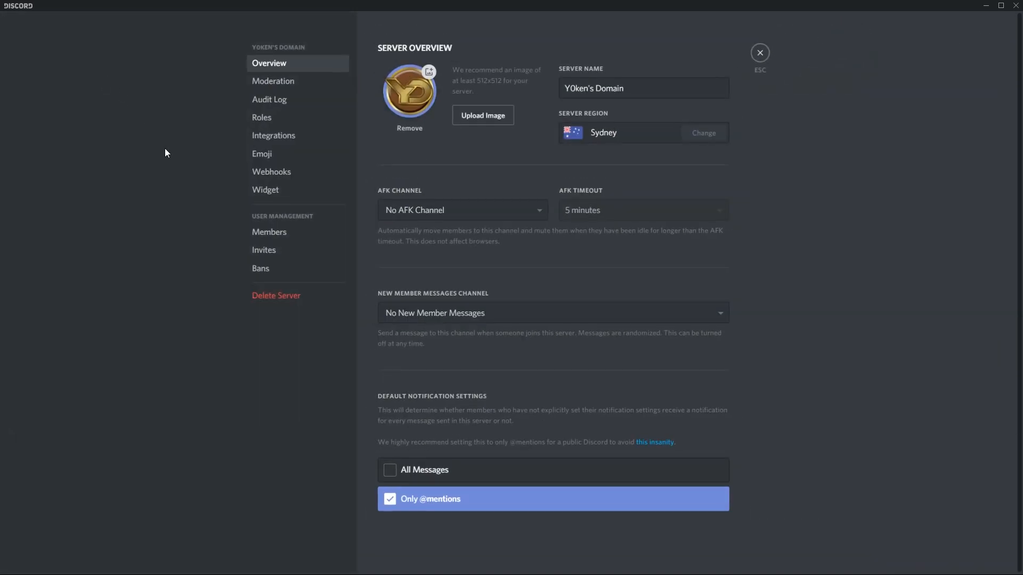
left_click(262, 118)
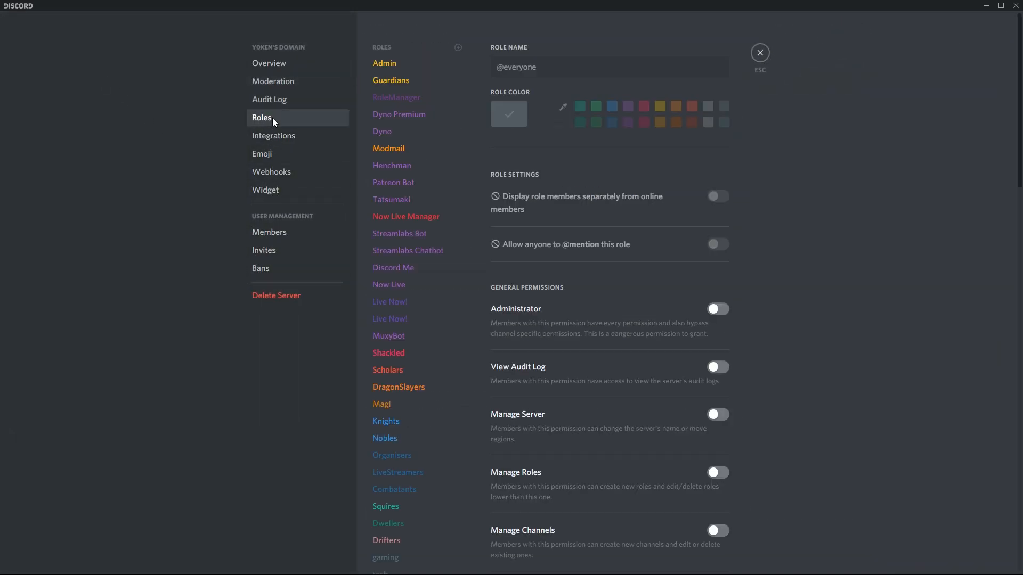
scroll("down", 3)
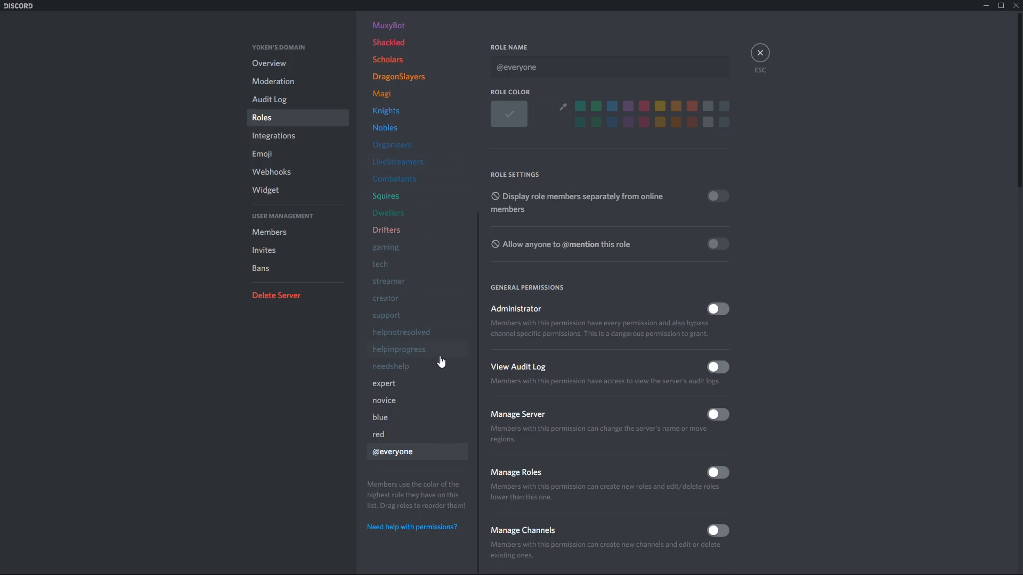
left_click(387, 315)
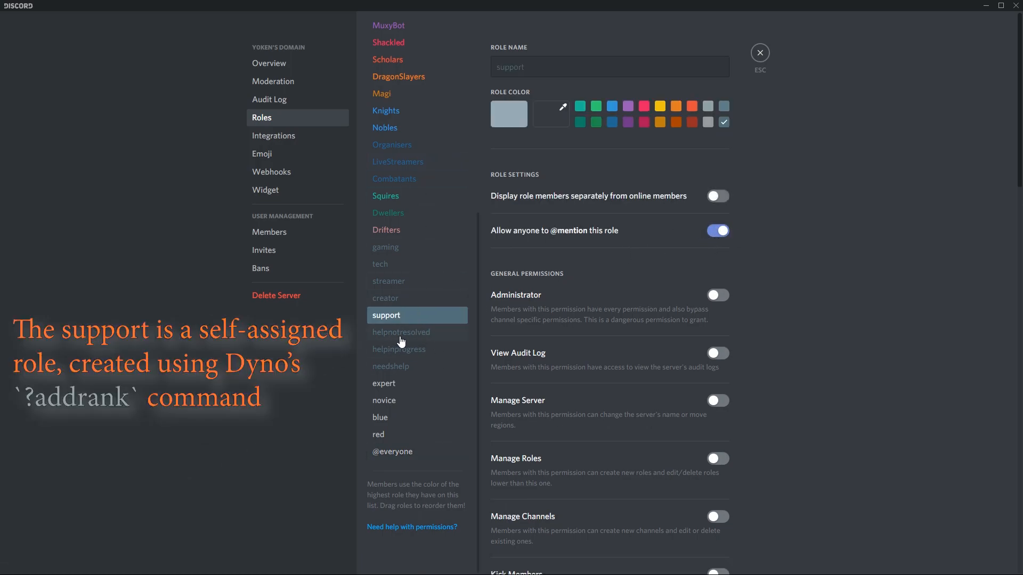
left_click(401, 332)
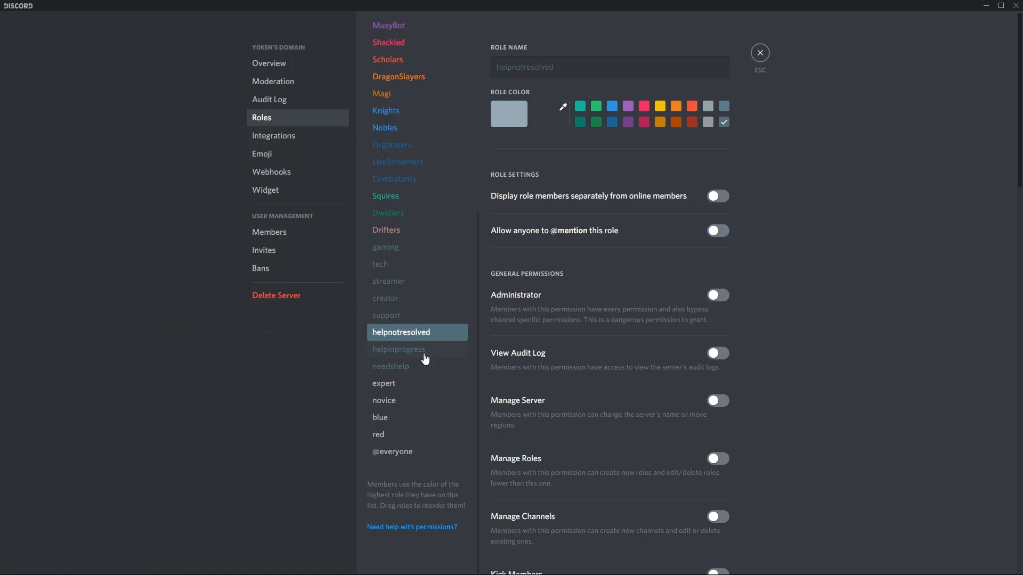
left_click(399, 349)
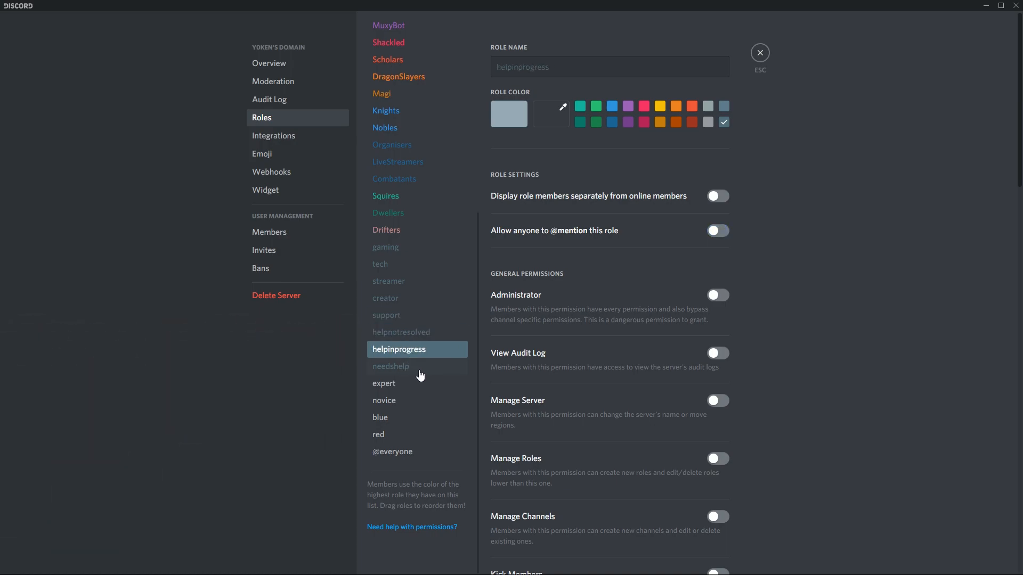
left_click(390, 366)
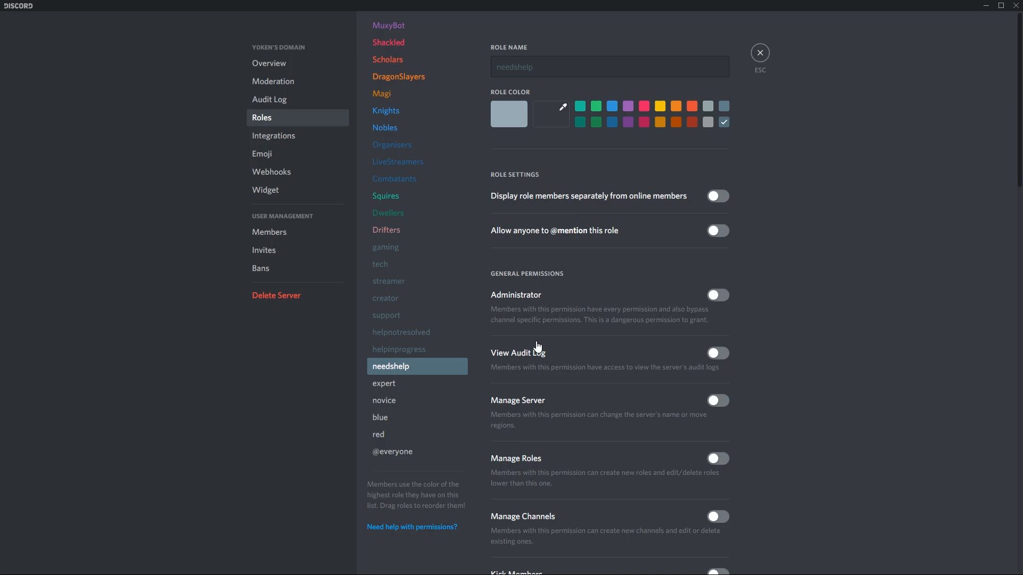
mouse_move(622, 380)
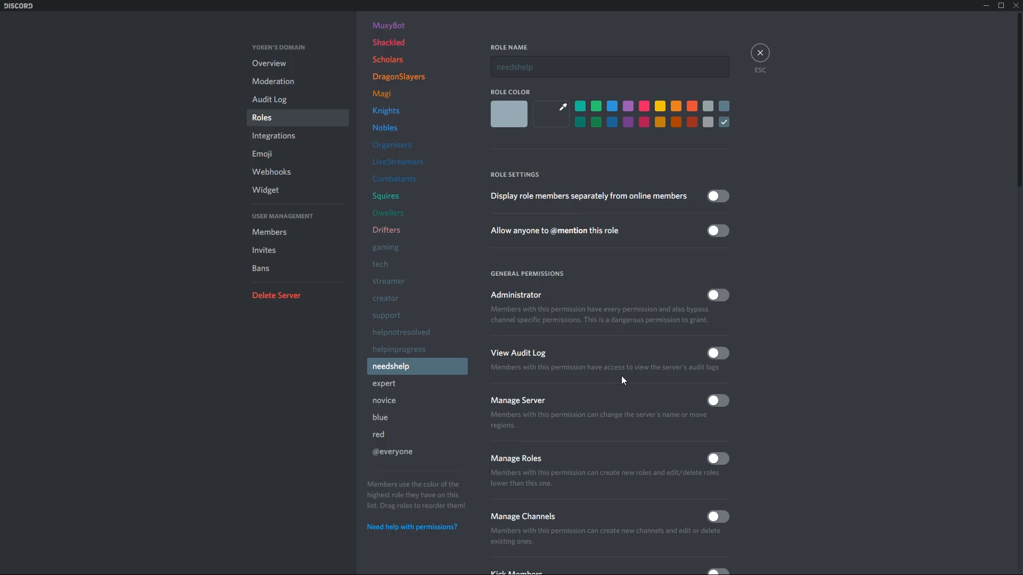
mouse_move(417, 366)
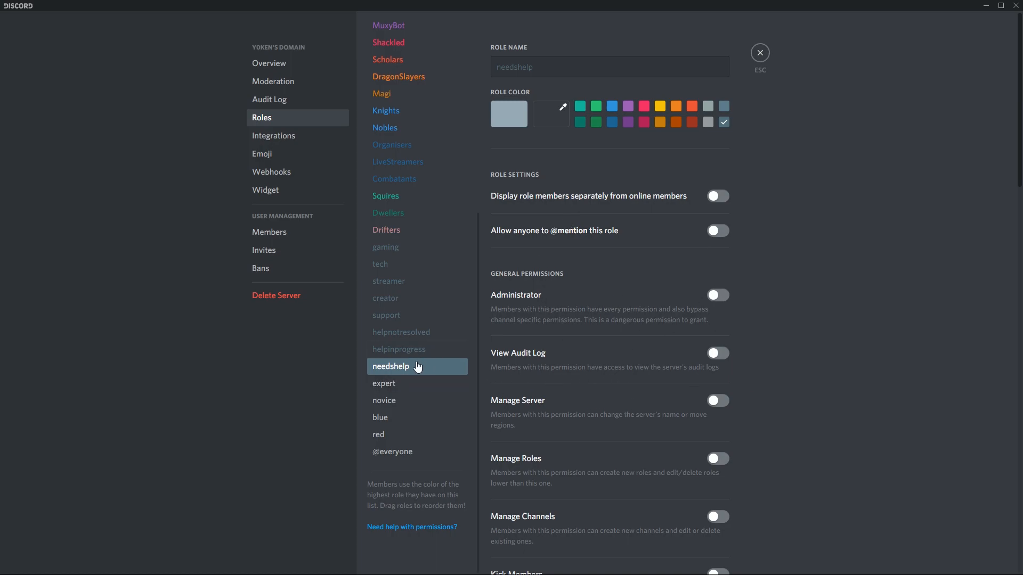
mouse_move(759, 53)
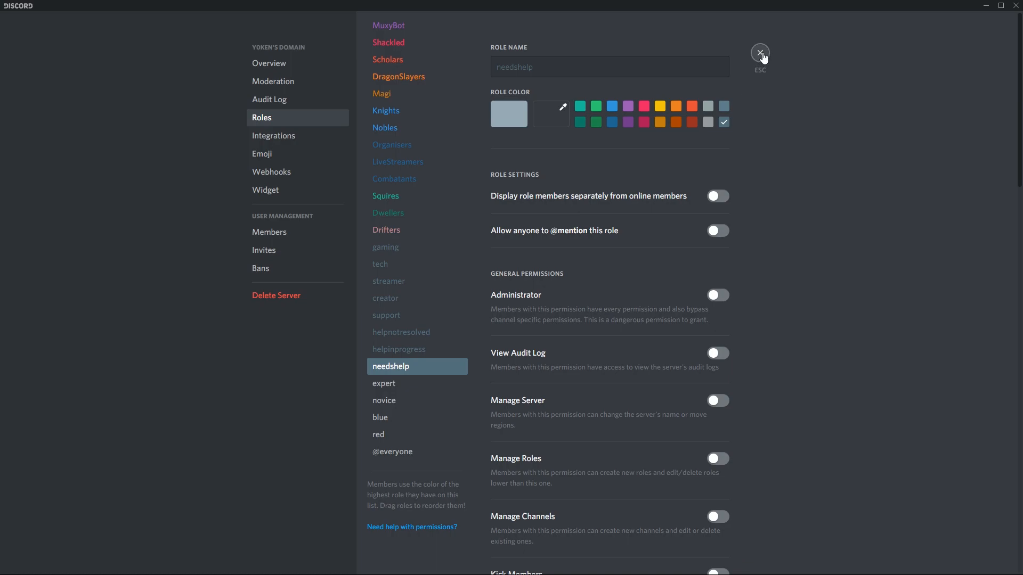
mouse_move(763, 55)
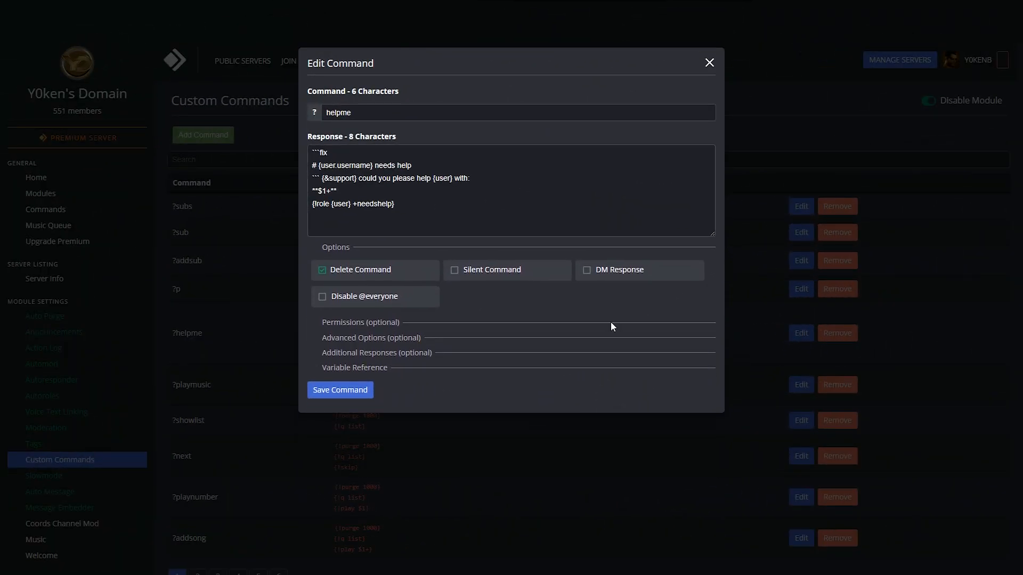
Show helpme's permissions and response text: welcome ignored, replies in help, one required argument
left_click(359, 322)
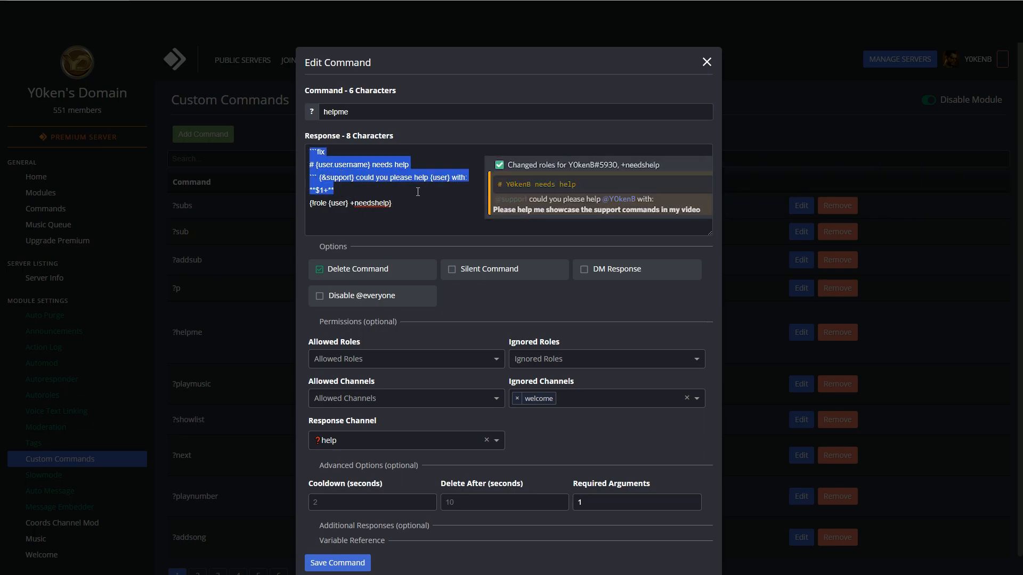
left_click(392, 203)
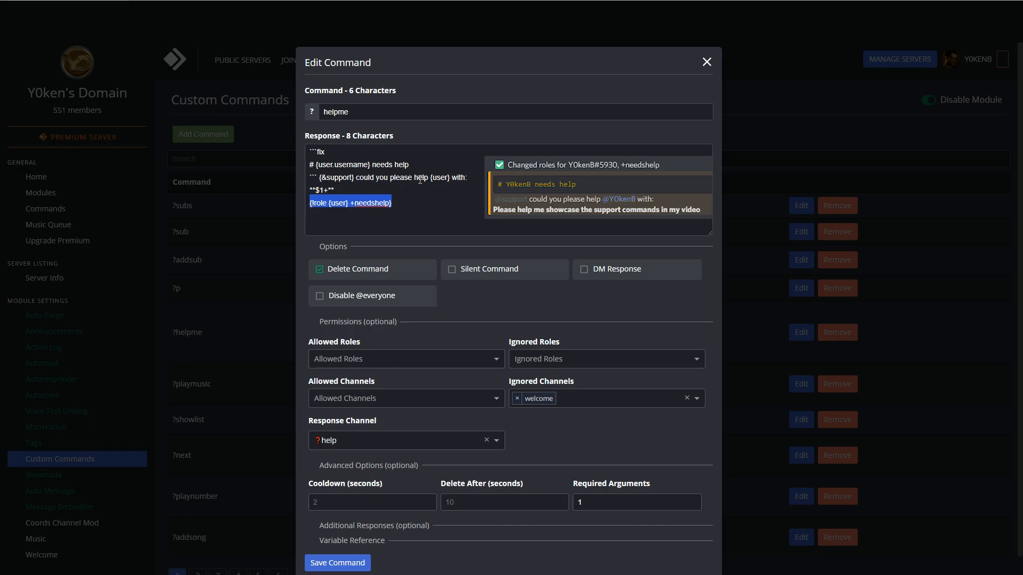
mouse_move(535, 407)
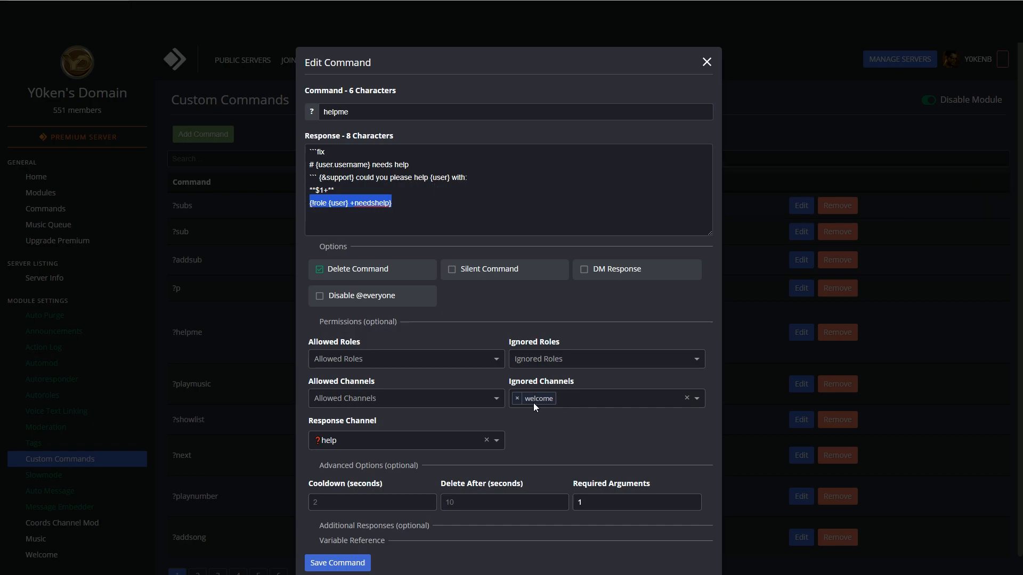
mouse_move(565, 407)
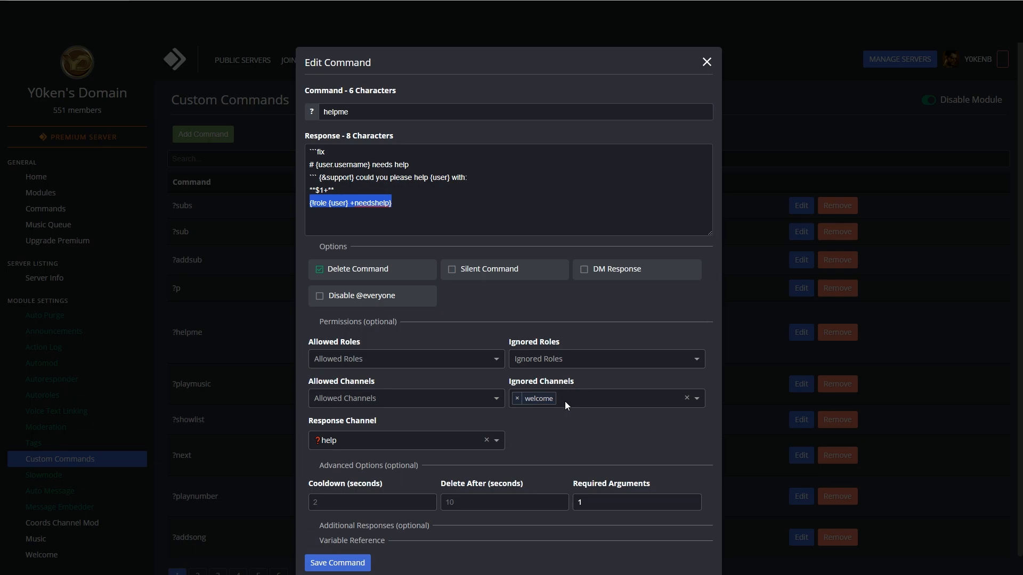
mouse_move(375, 188)
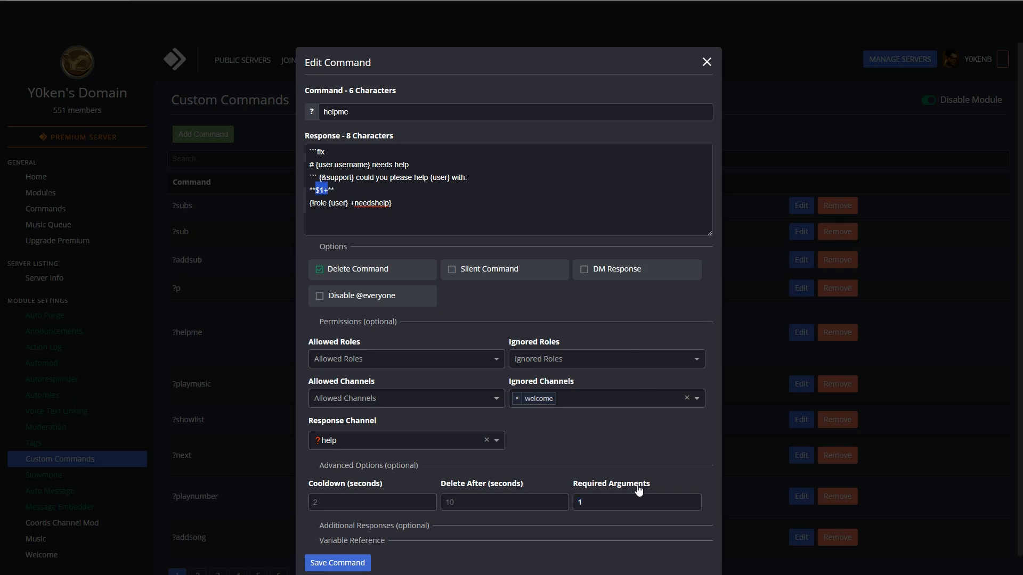
left_click(636, 502)
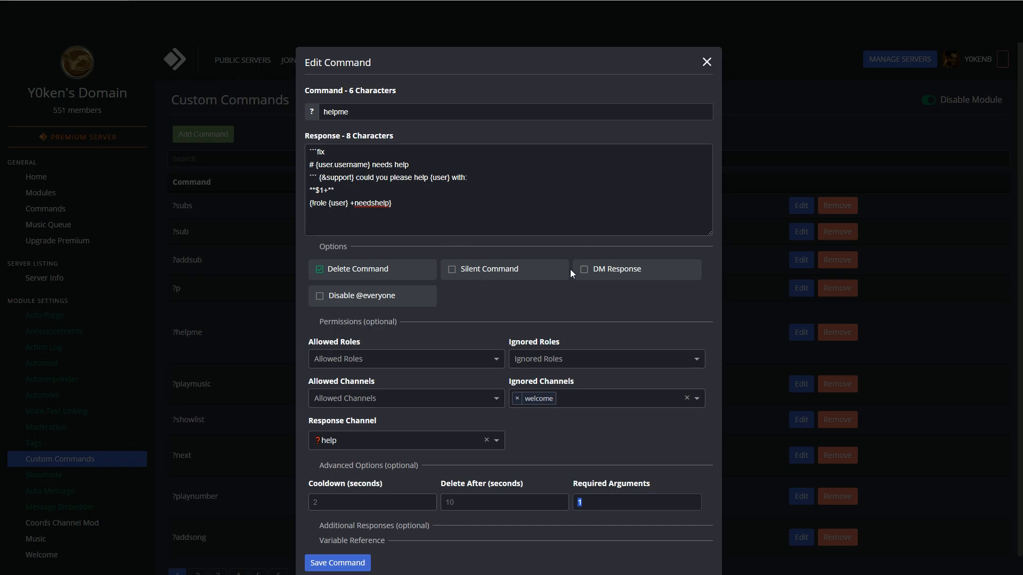
mouse_move(717, 59)
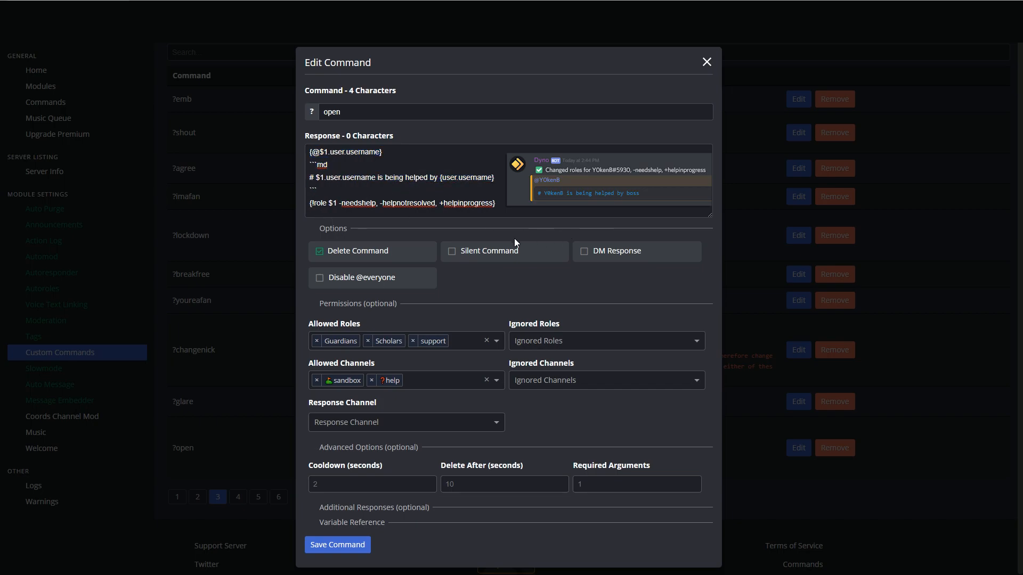
Review the ?open response that swaps needshelp and helpnotresolved for helpinprogress
double_click(354, 203)
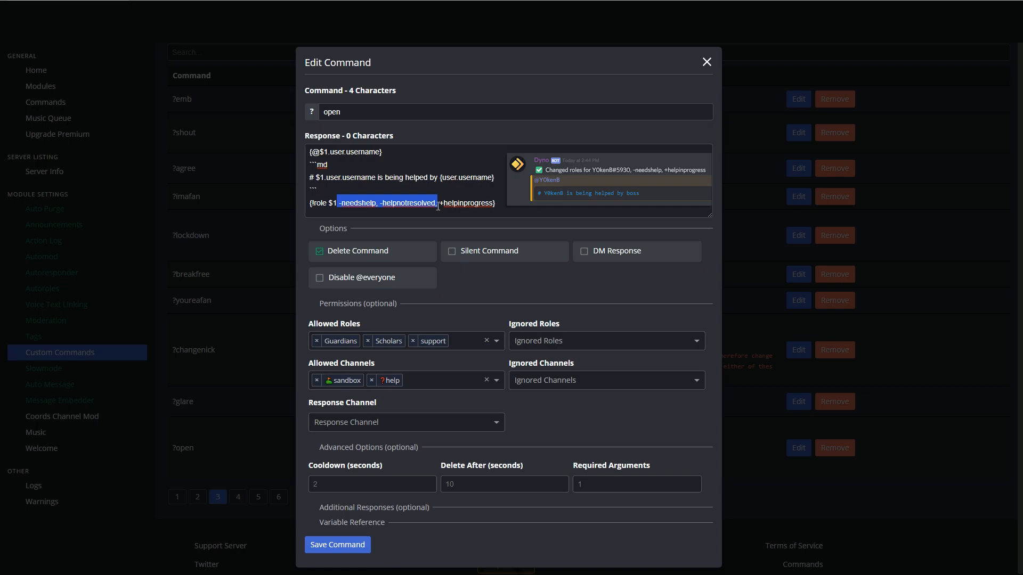
left_click(492, 203)
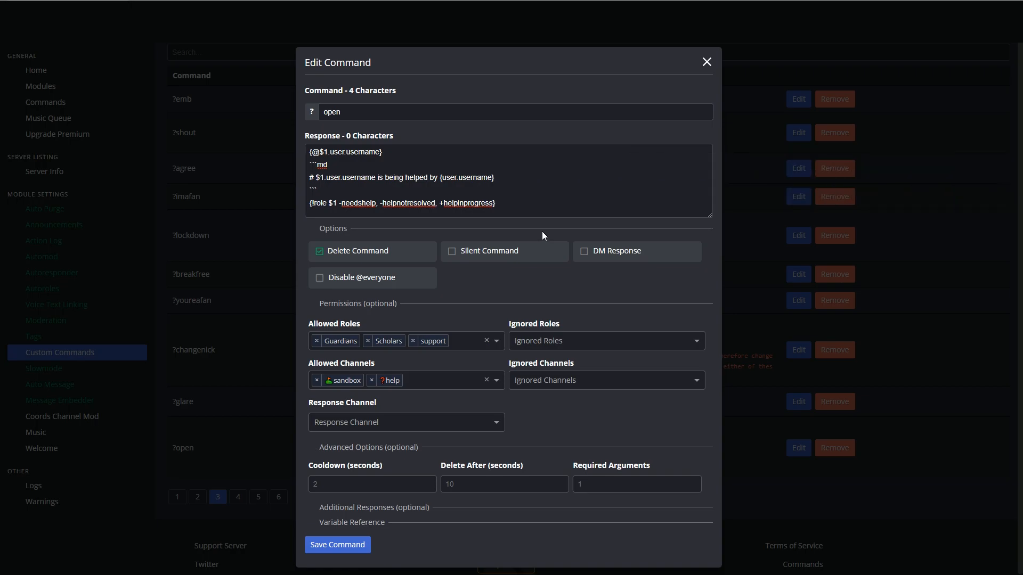
mouse_move(435, 352)
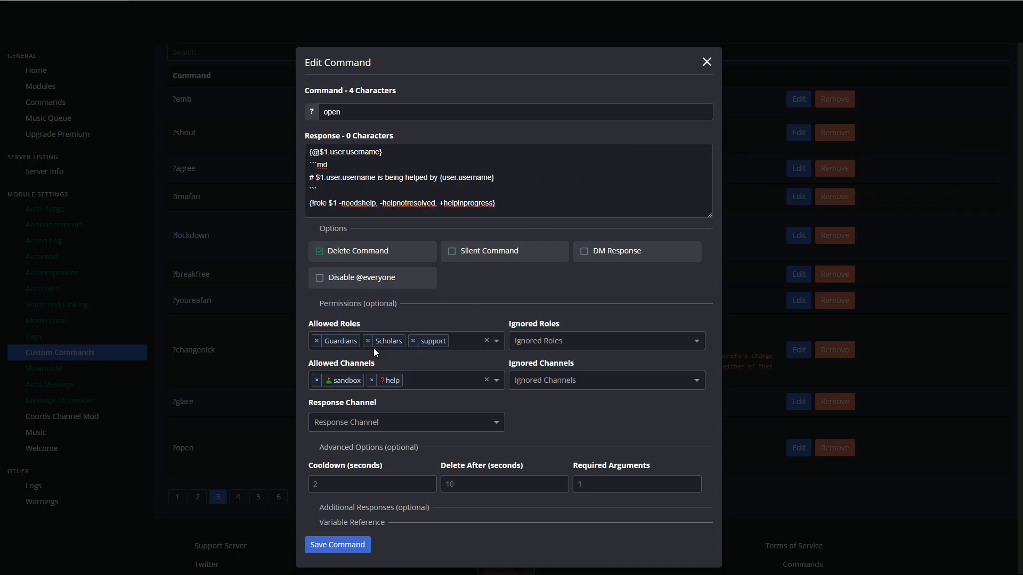
mouse_move(542, 236)
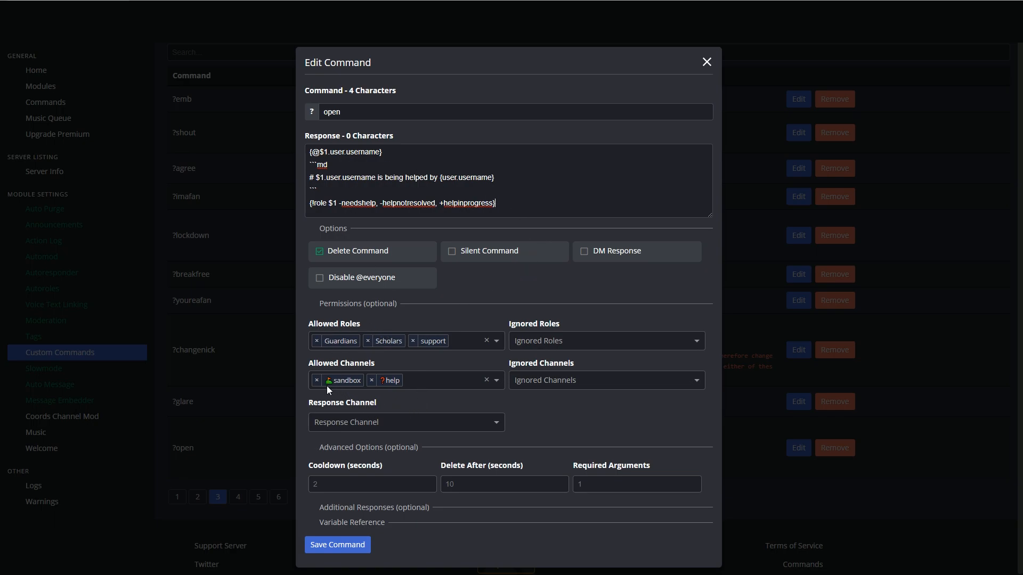
mouse_move(388, 386)
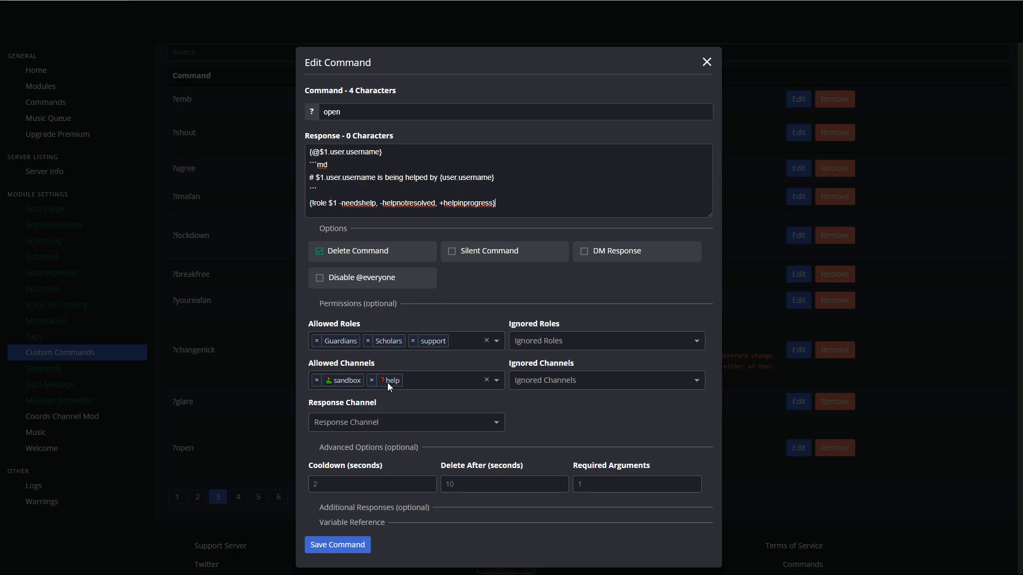
mouse_move(442, 381)
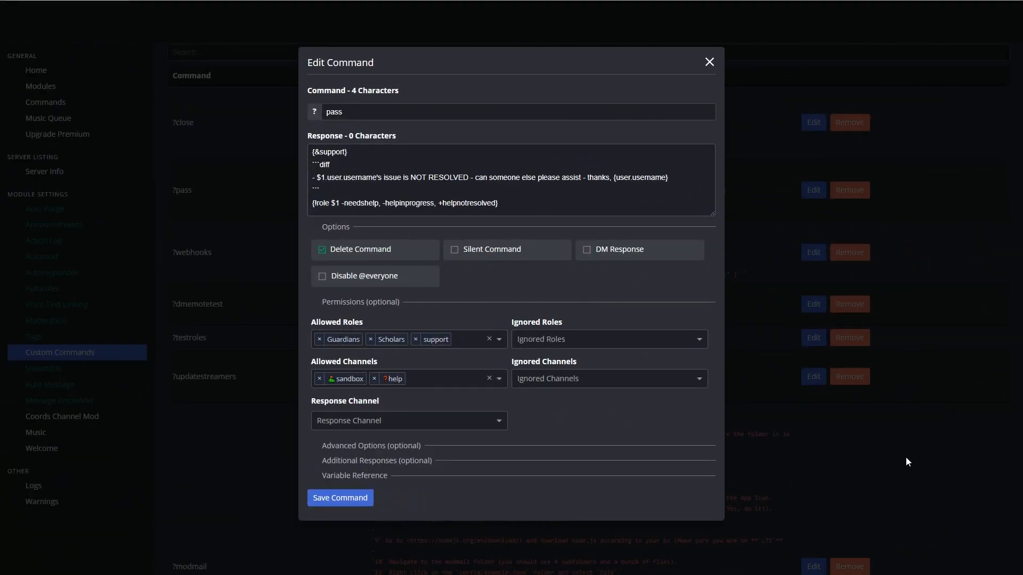
mouse_move(907, 427)
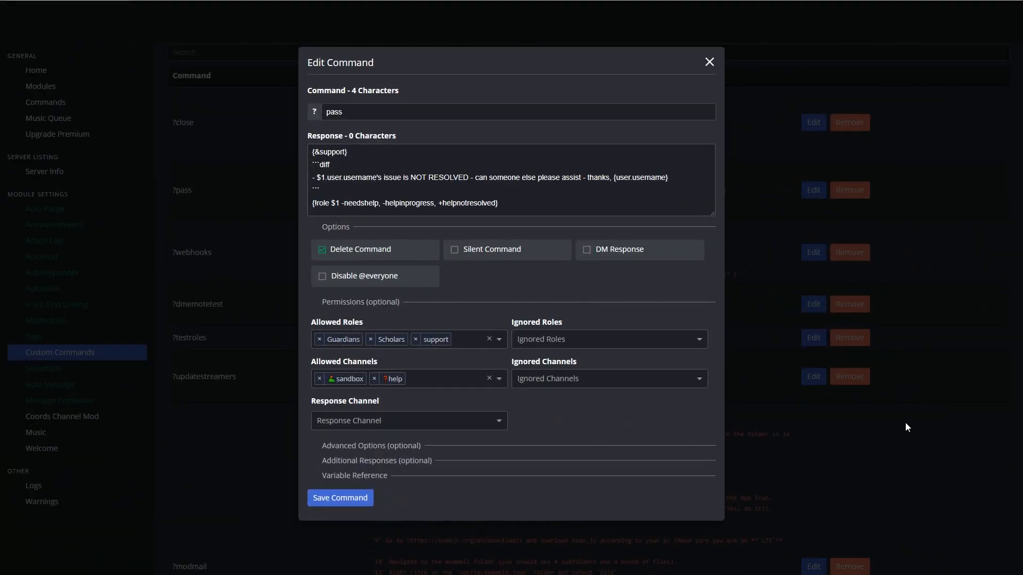
mouse_move(877, 462)
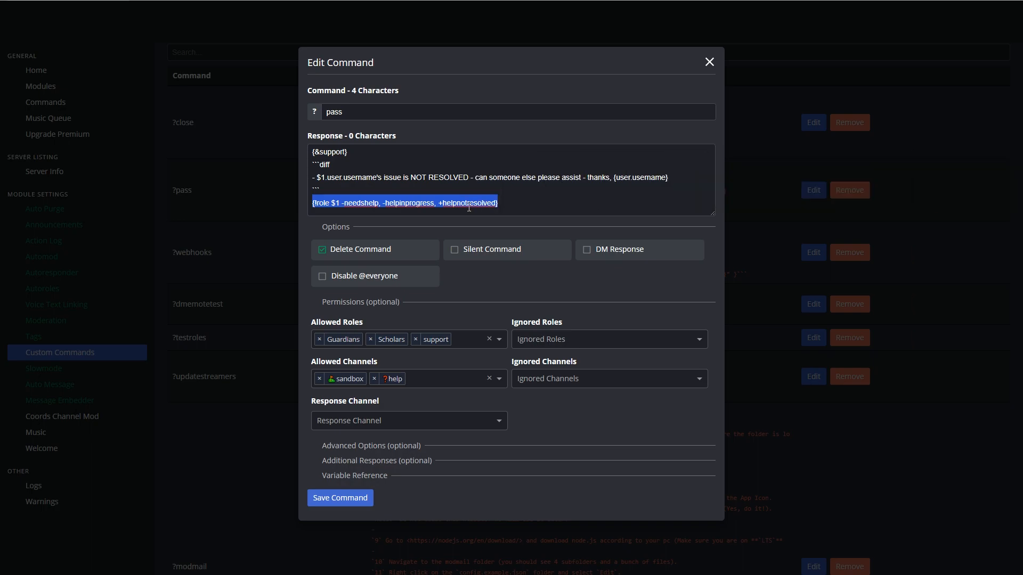
mouse_move(605, 272)
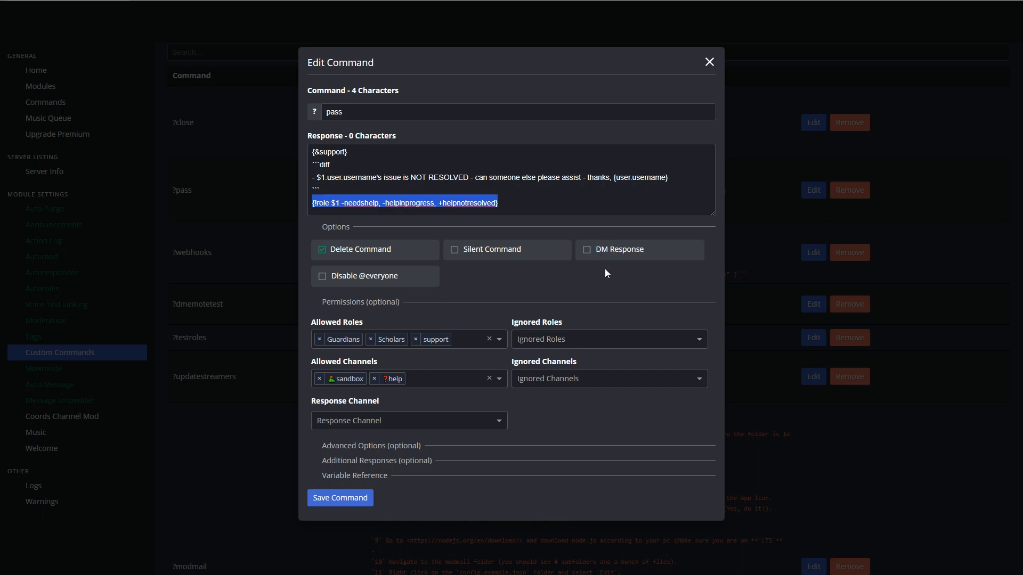
mouse_move(570, 389)
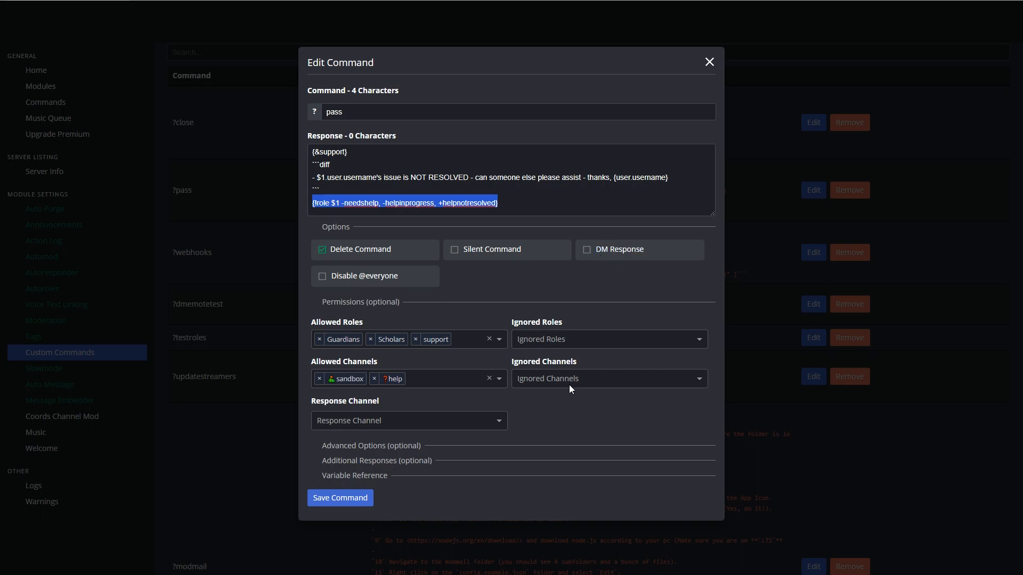
Add welcome to ?pass's ignored channels, require 1 argument, and save the command
left_click(608, 378)
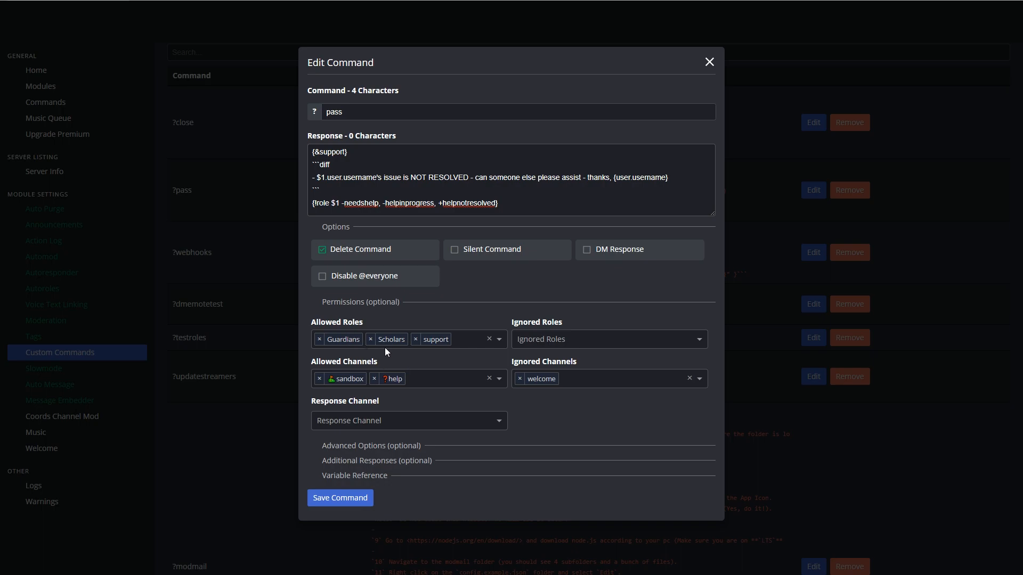
mouse_move(442, 355)
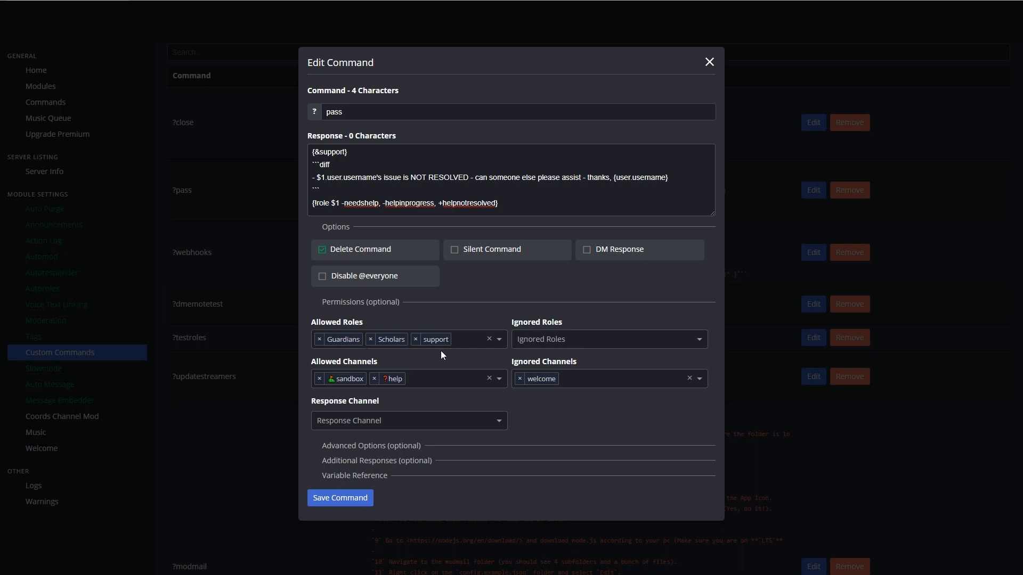
mouse_move(366, 373)
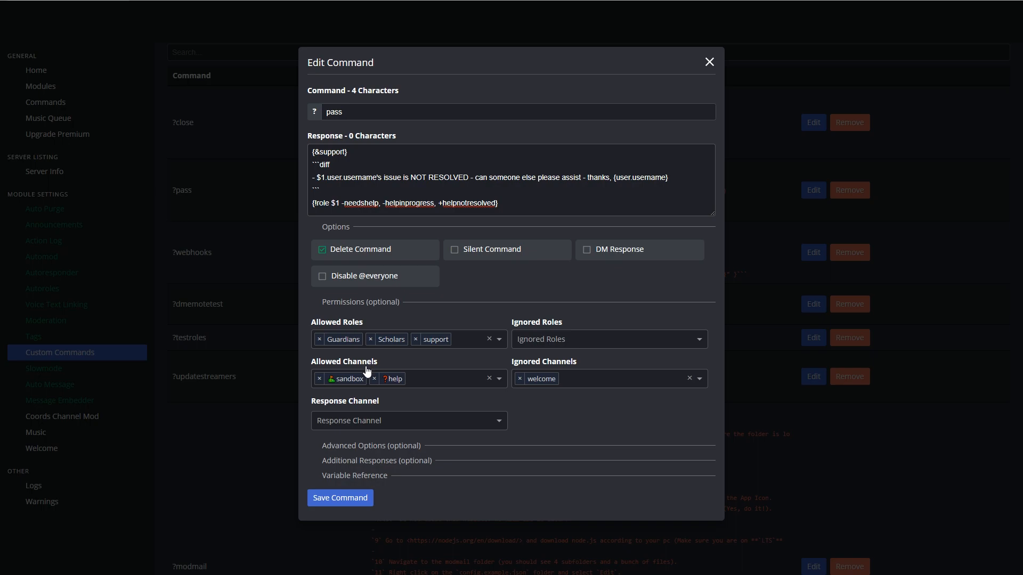
mouse_move(375, 453)
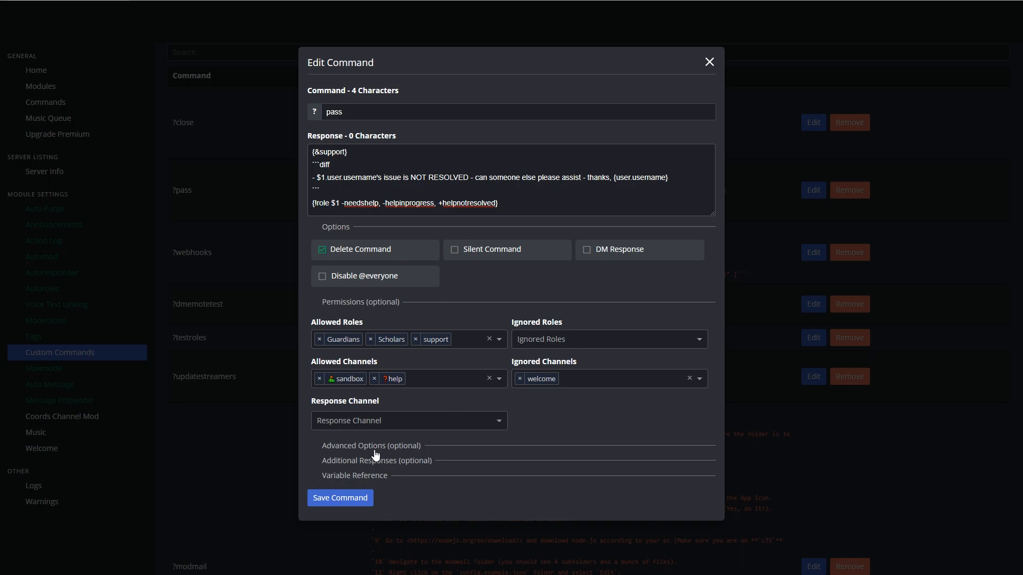
left_click(371, 445)
type("1")
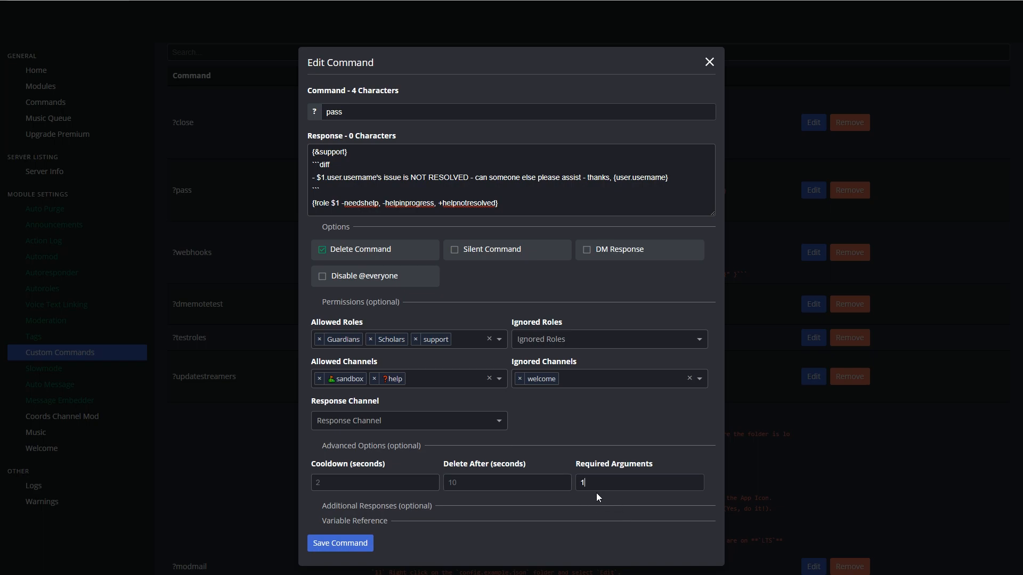
mouse_move(634, 515)
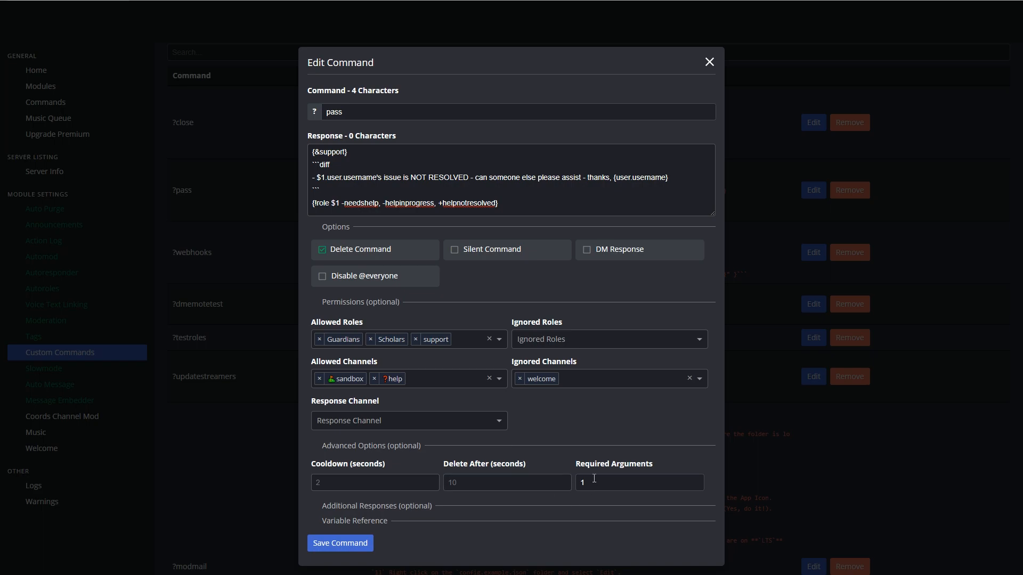
mouse_move(681, 466)
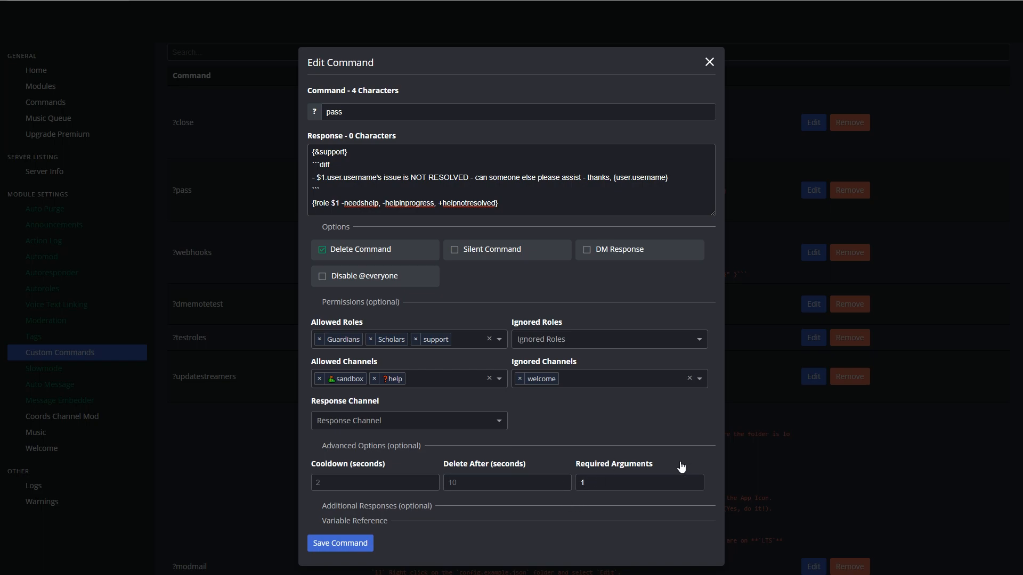
mouse_move(697, 469)
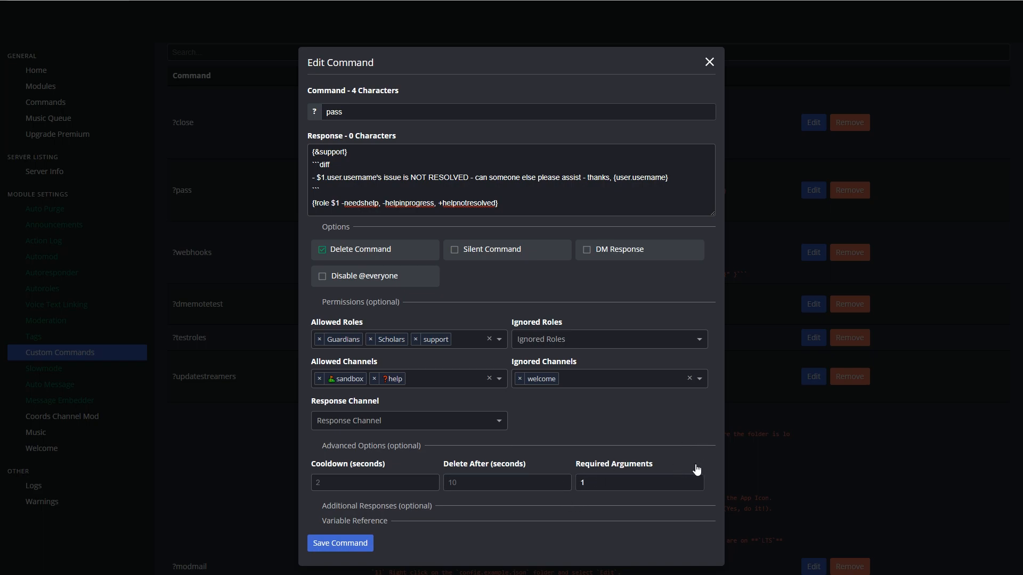
mouse_move(581, 497)
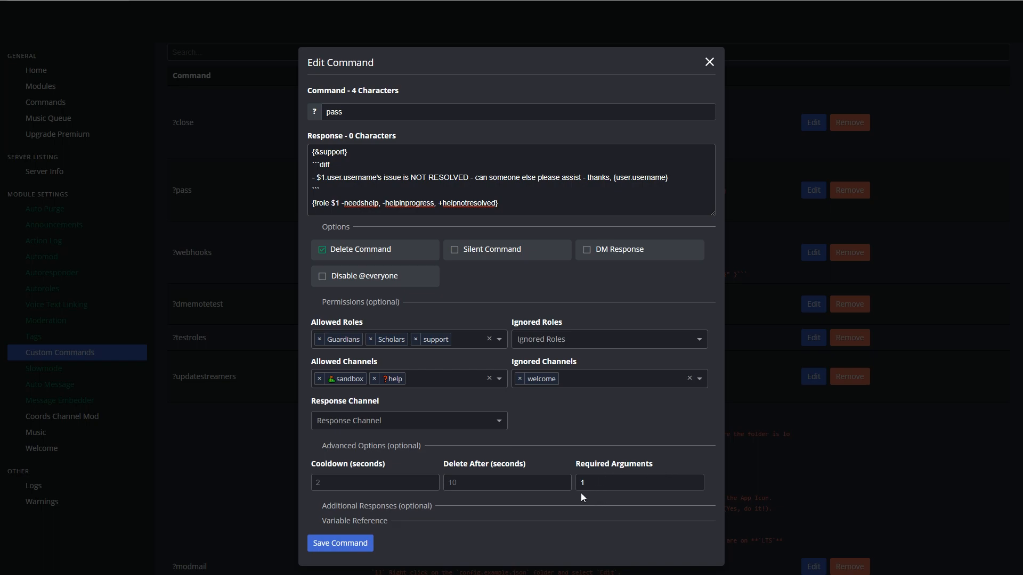
left_click(639, 482)
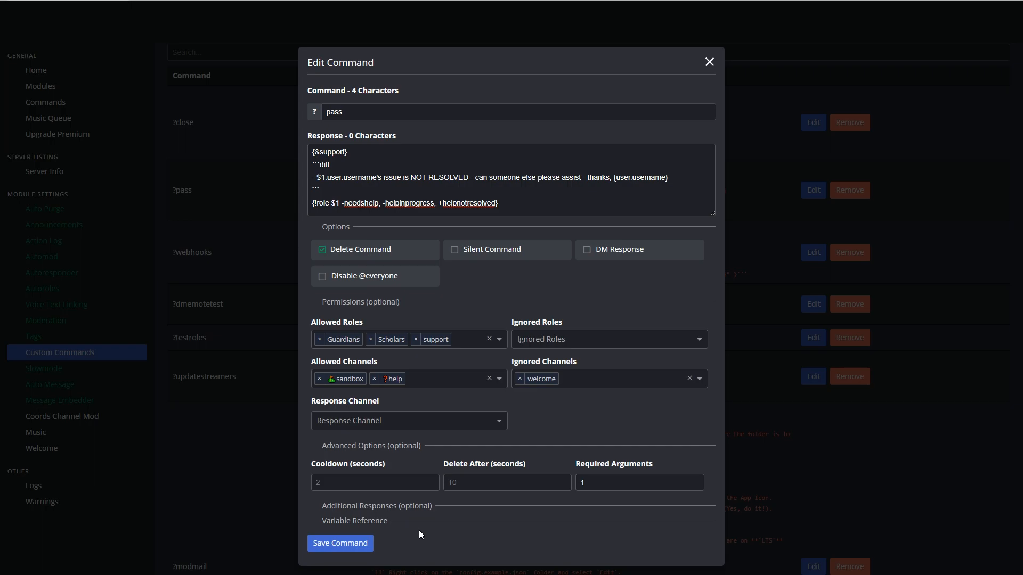
left_click(339, 543)
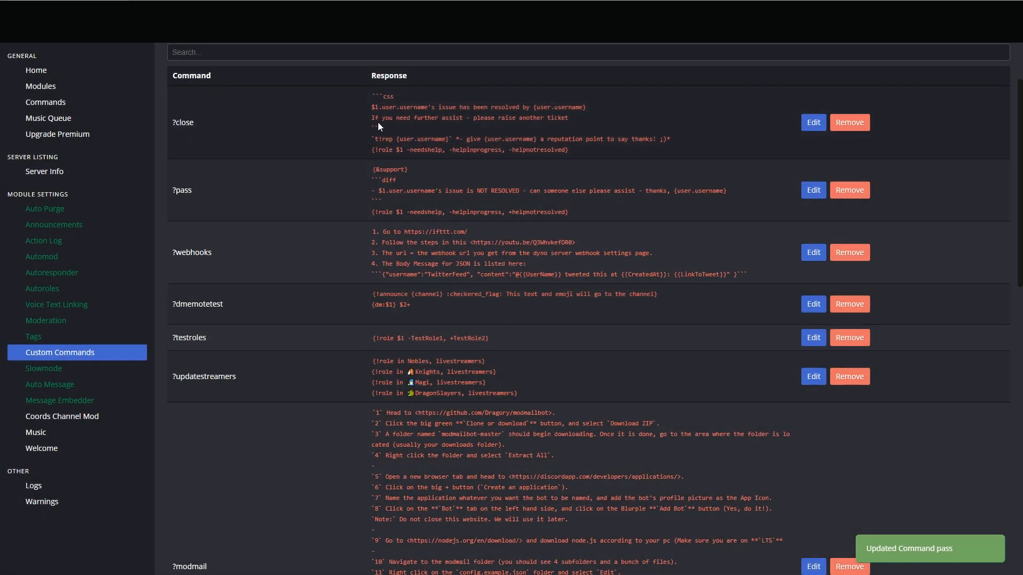
Open the ?close command and review its response text, including the reputation-point line
left_click(812, 122)
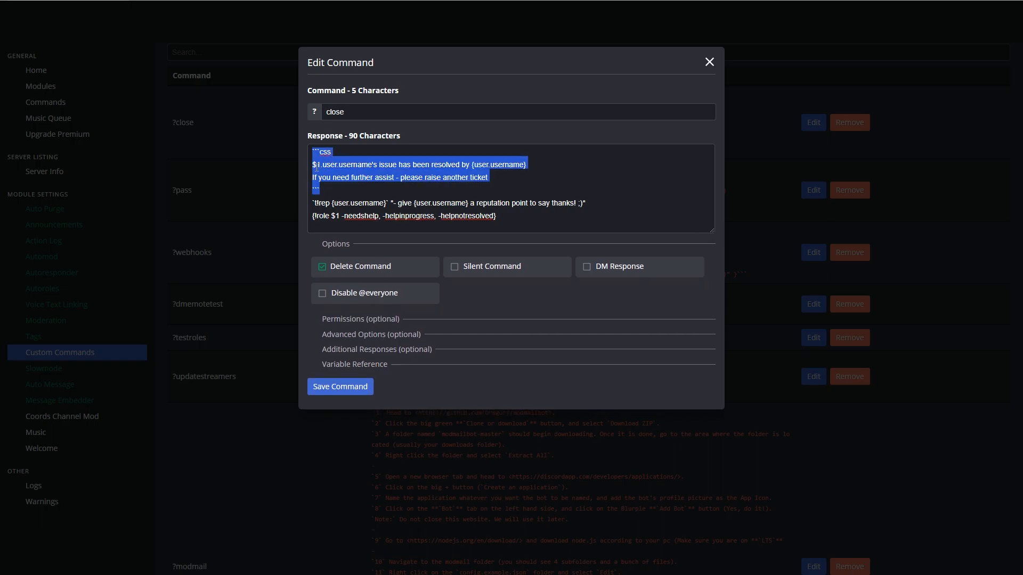
left_click(526, 164)
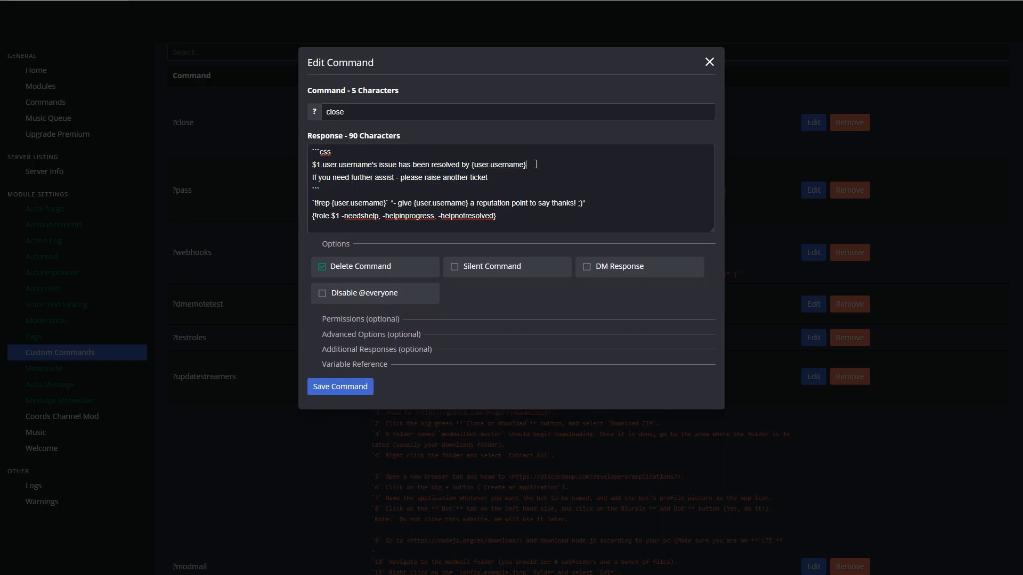
double_click(498, 163)
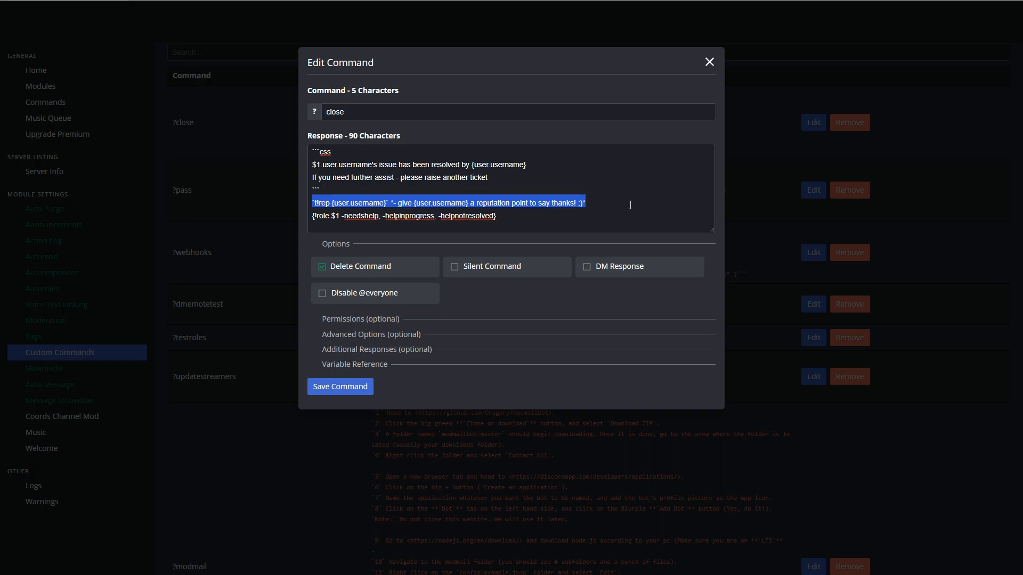
left_click(599, 203)
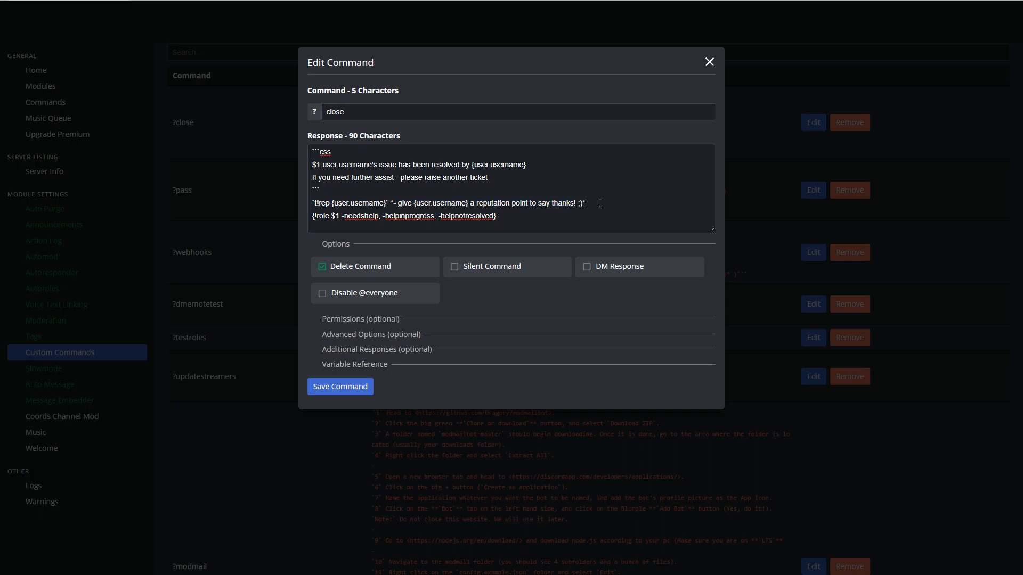
mouse_move(636, 201)
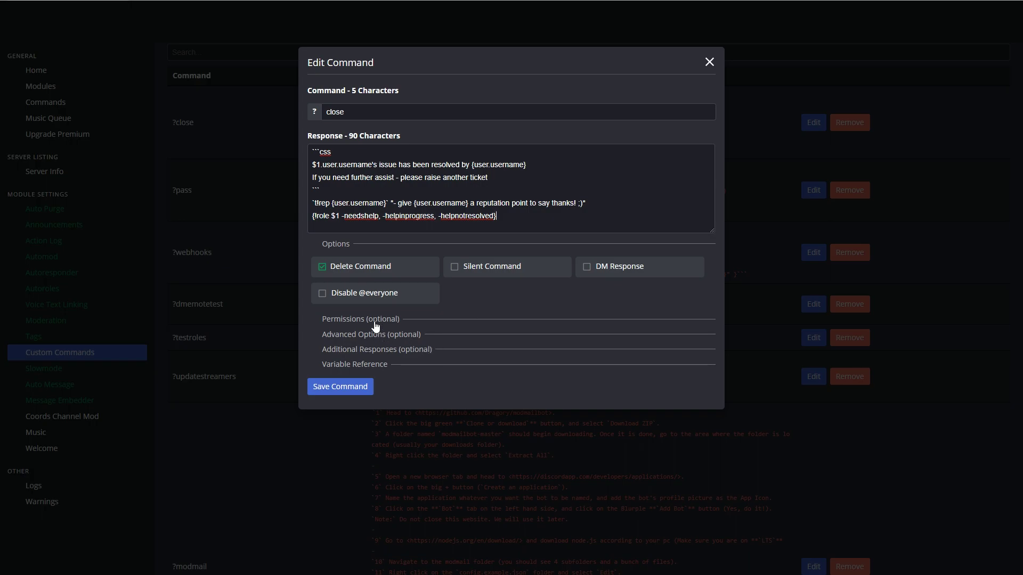
Add welcome to ?close's ignored channels, require 1 argument, and save the command
left_click(360, 319)
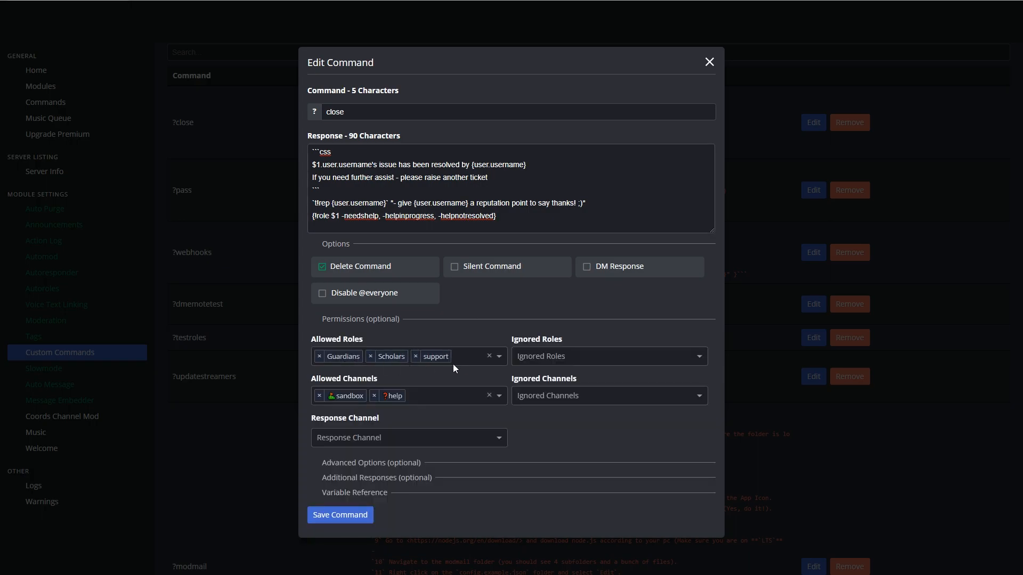
mouse_move(403, 415)
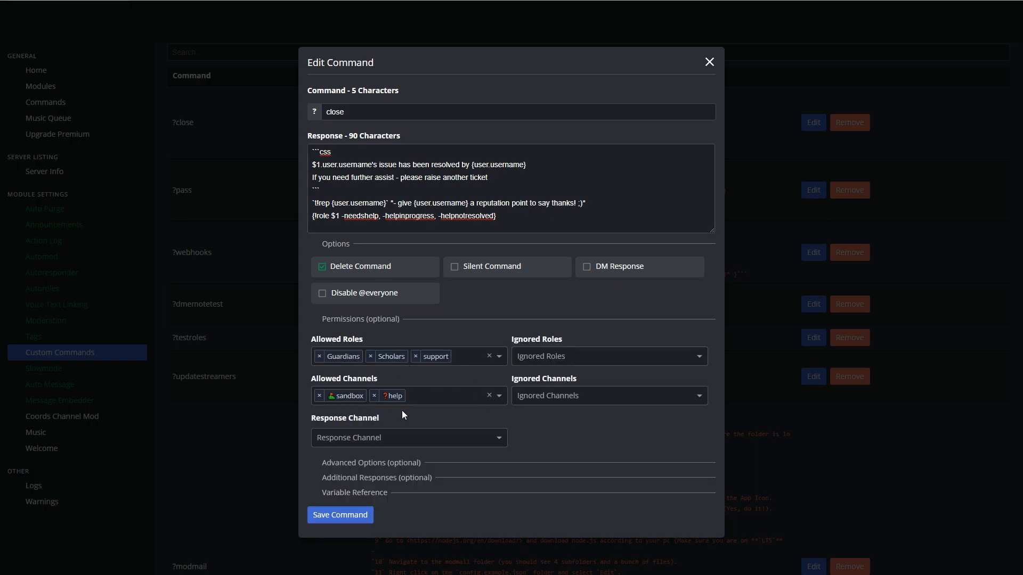
left_click(610, 396)
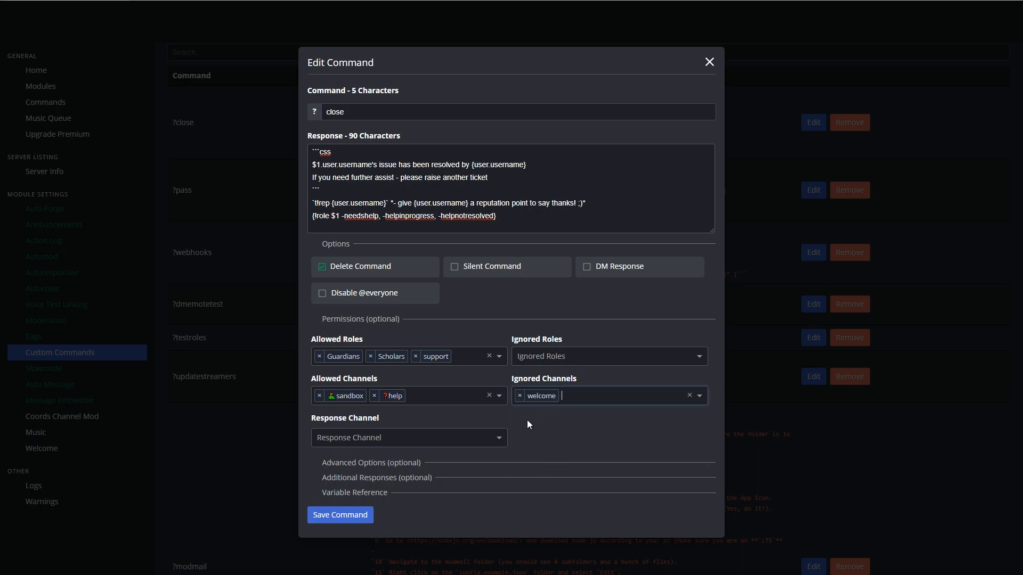
left_click(371, 463)
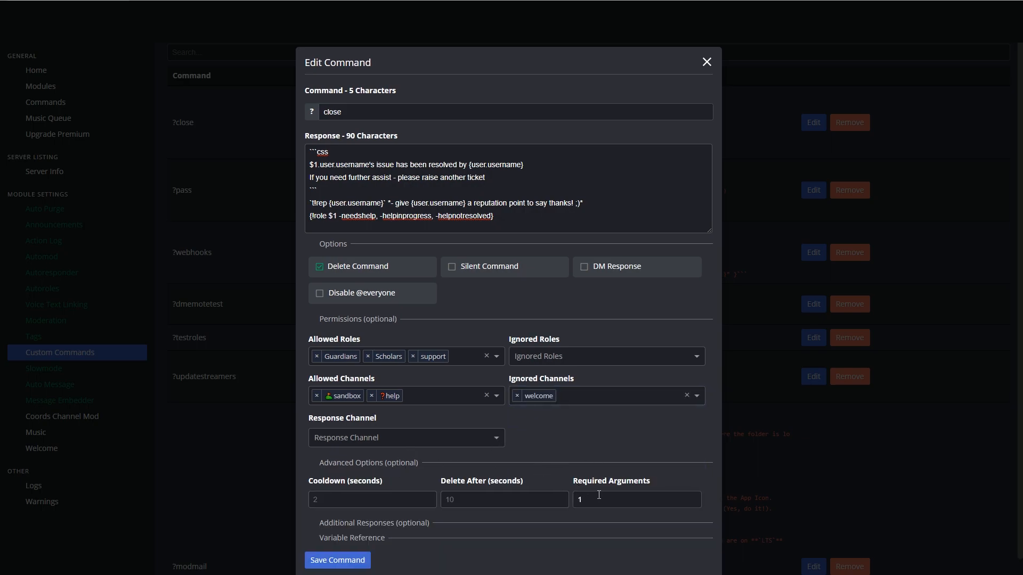
left_click(706, 61)
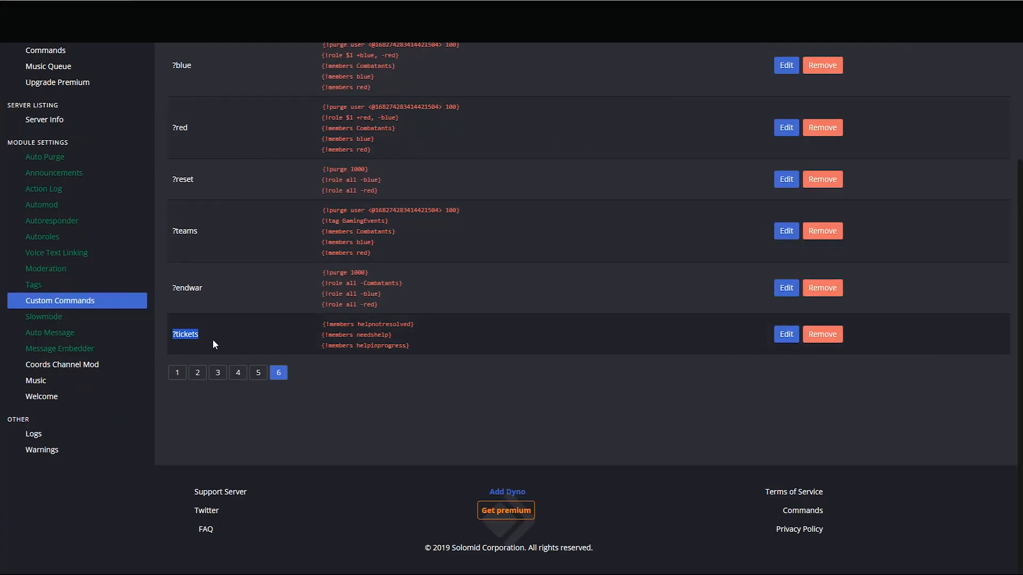
Make ?tickets delete its trigger message, allow it in sandbox, and save it
left_click(785, 334)
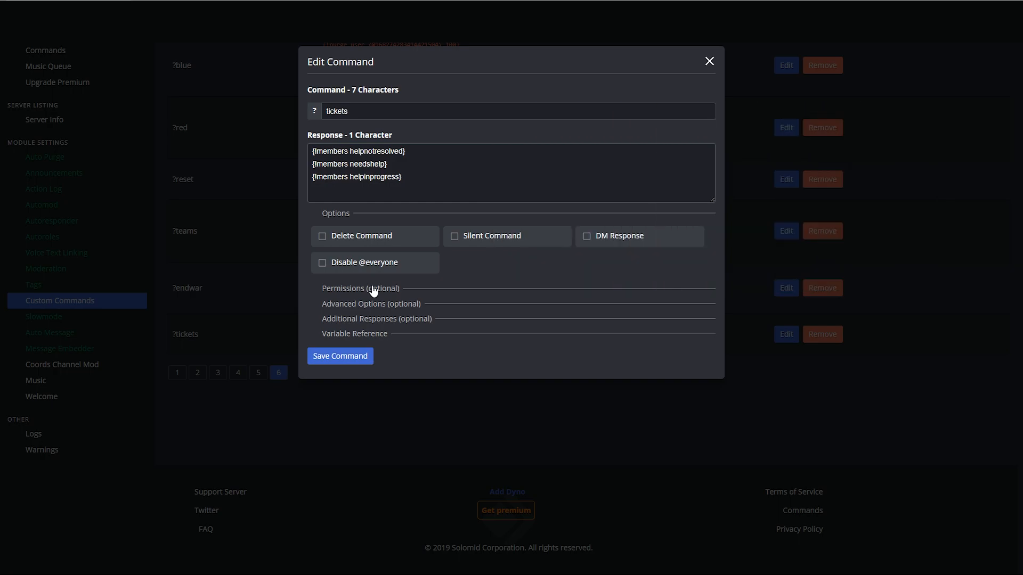
left_click(322, 235)
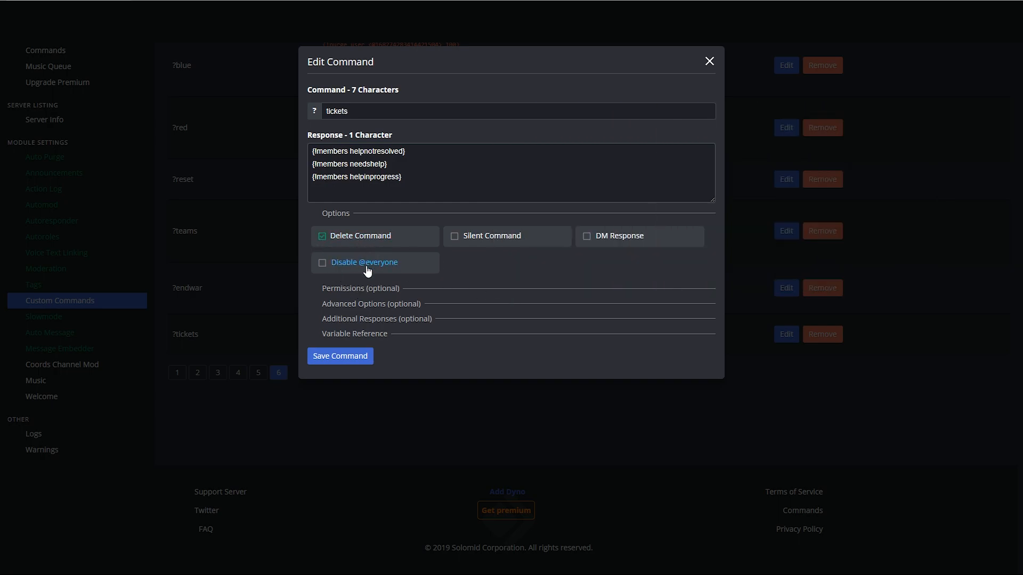
left_click(360, 288)
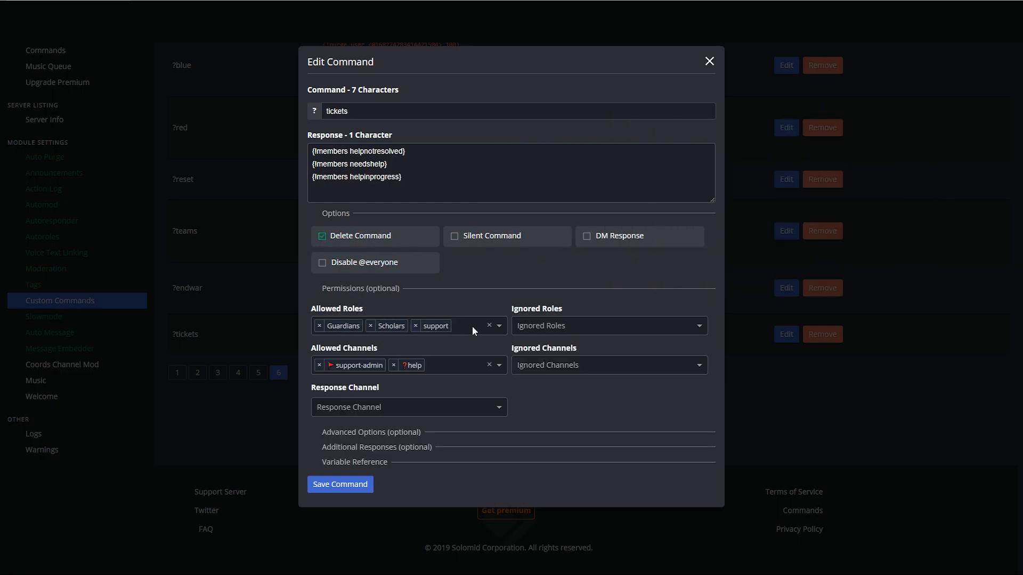
mouse_move(476, 340)
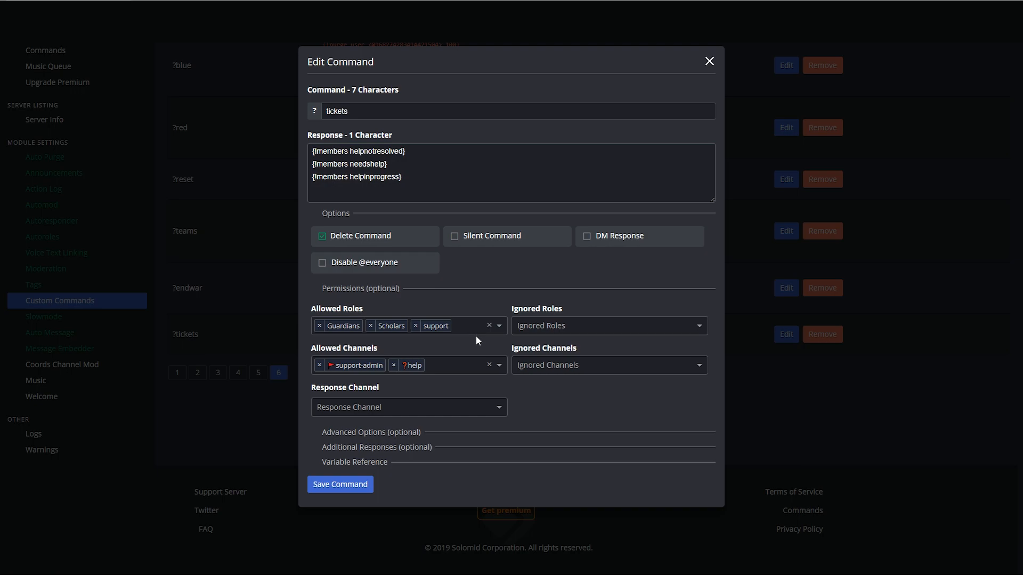
mouse_move(360, 375)
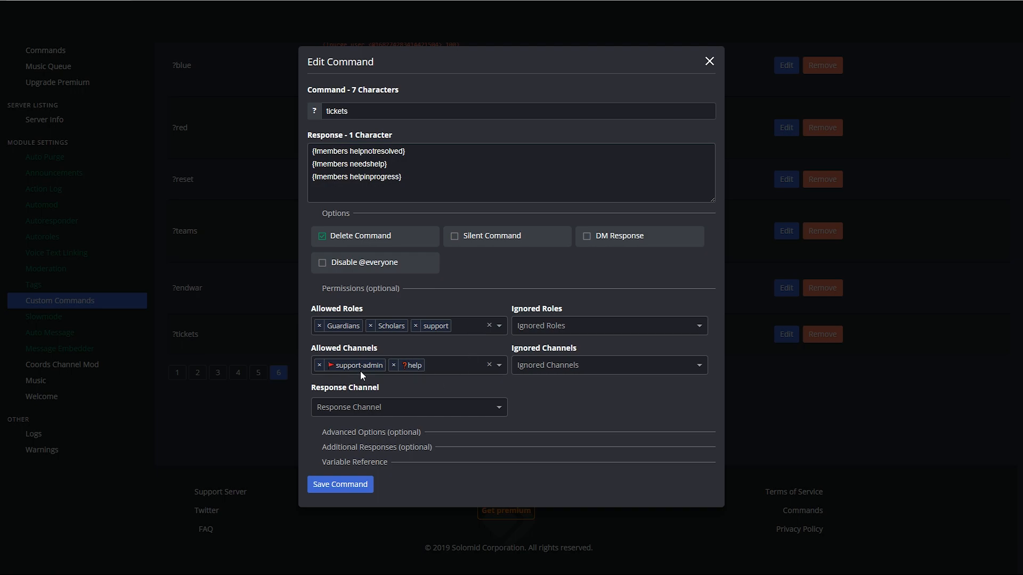
left_click(441, 365)
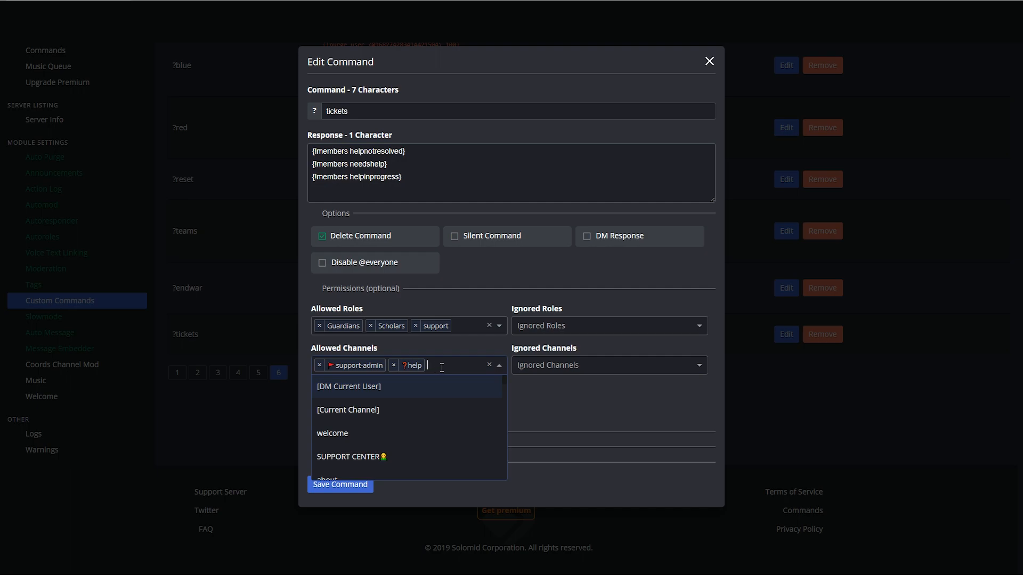
left_click(418, 421)
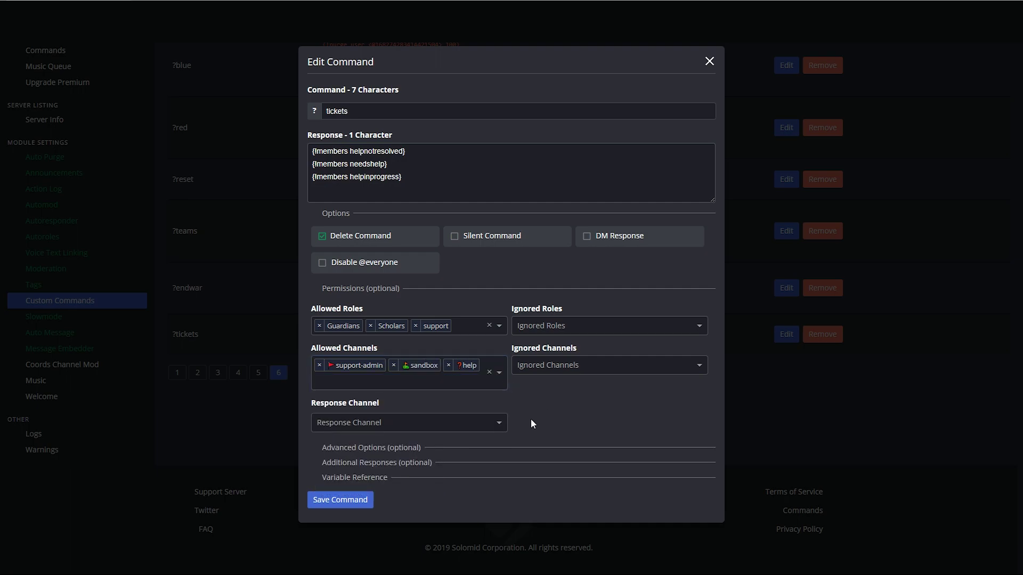
left_click(370, 447)
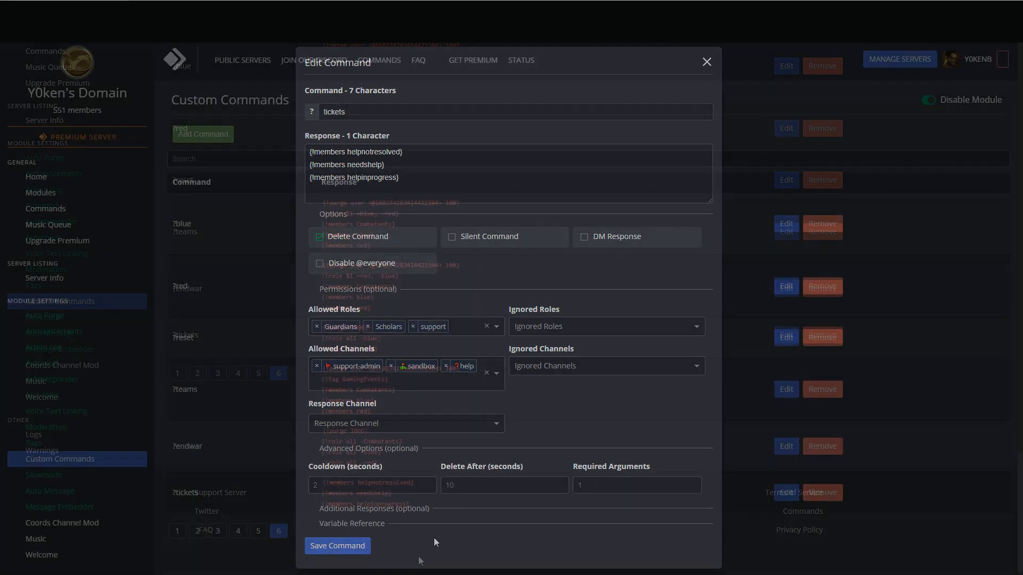
left_click(337, 546)
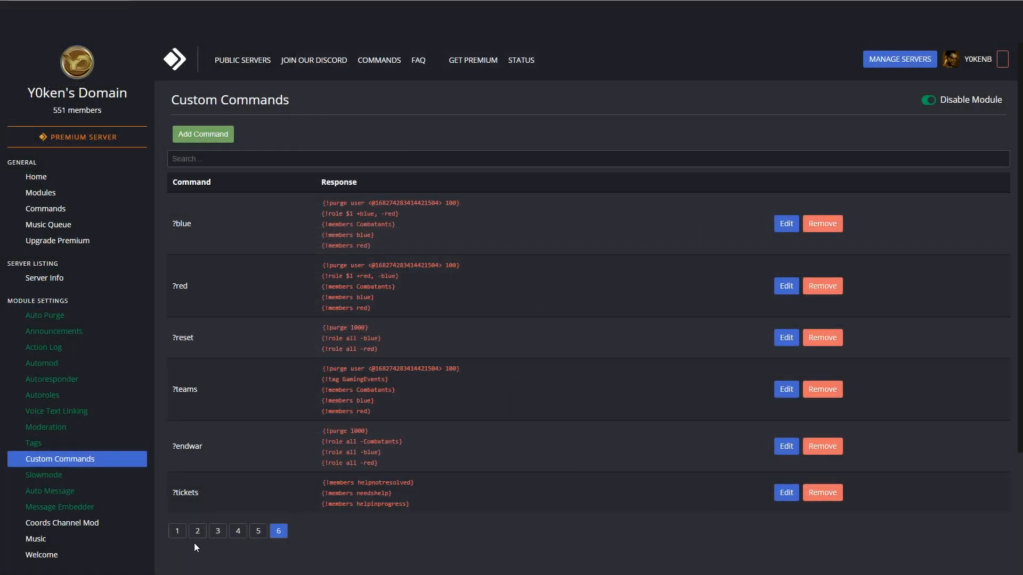
Preview the Help Information embed, then return to Discord's support-commands channel
left_click(59, 506)
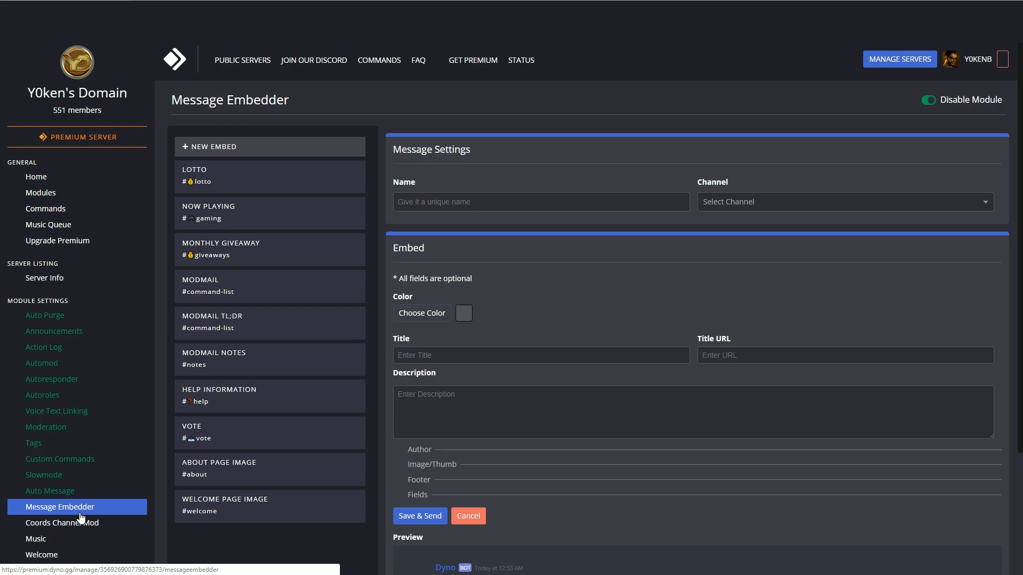
left_click(269, 395)
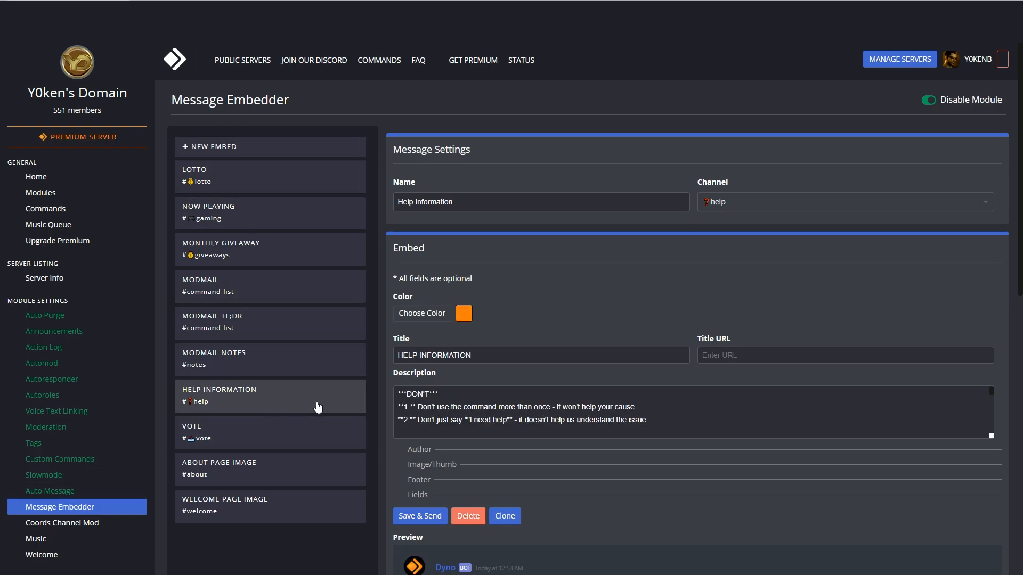
scroll("down", 3)
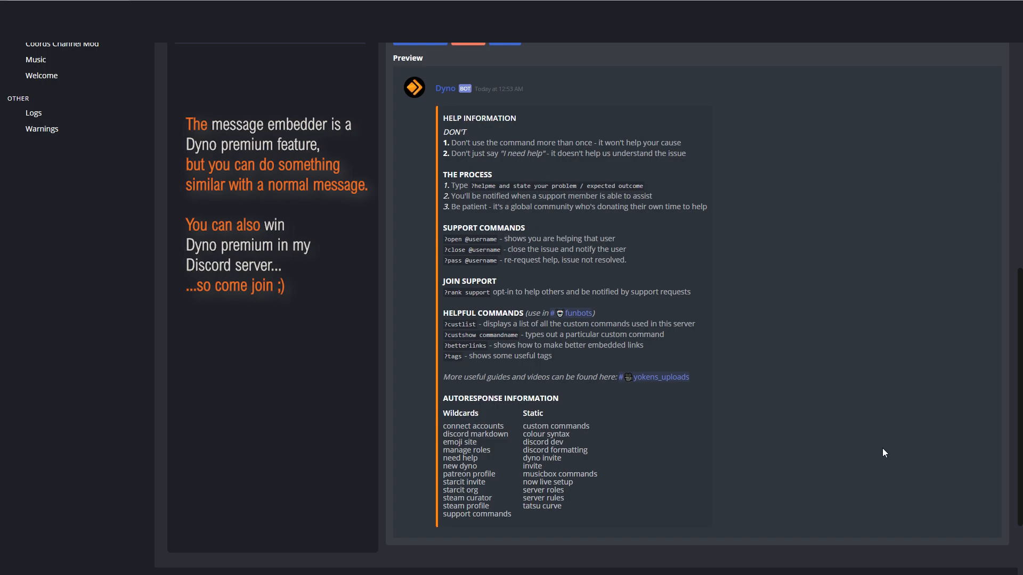
mouse_move(638, 204)
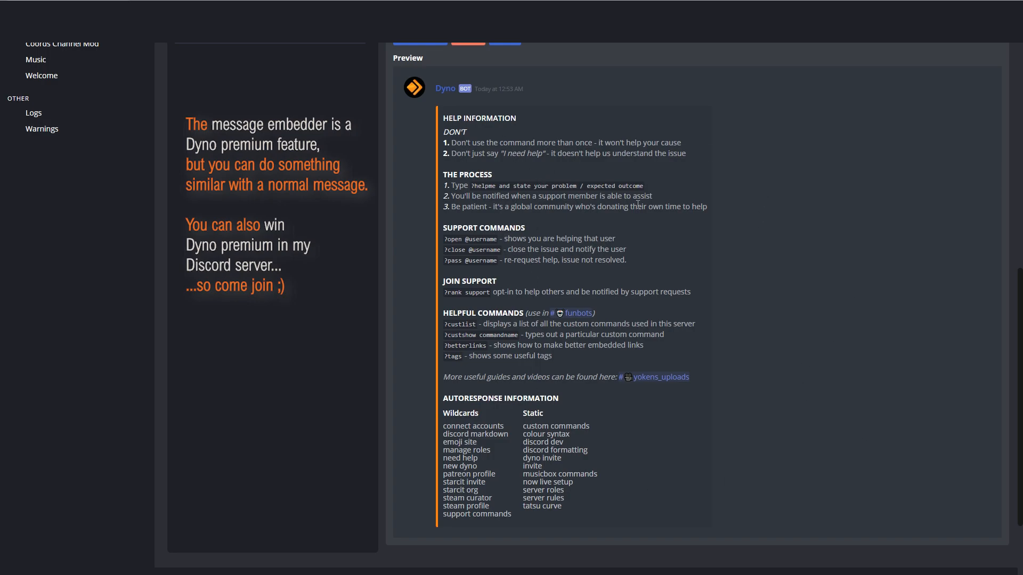
mouse_move(904, 502)
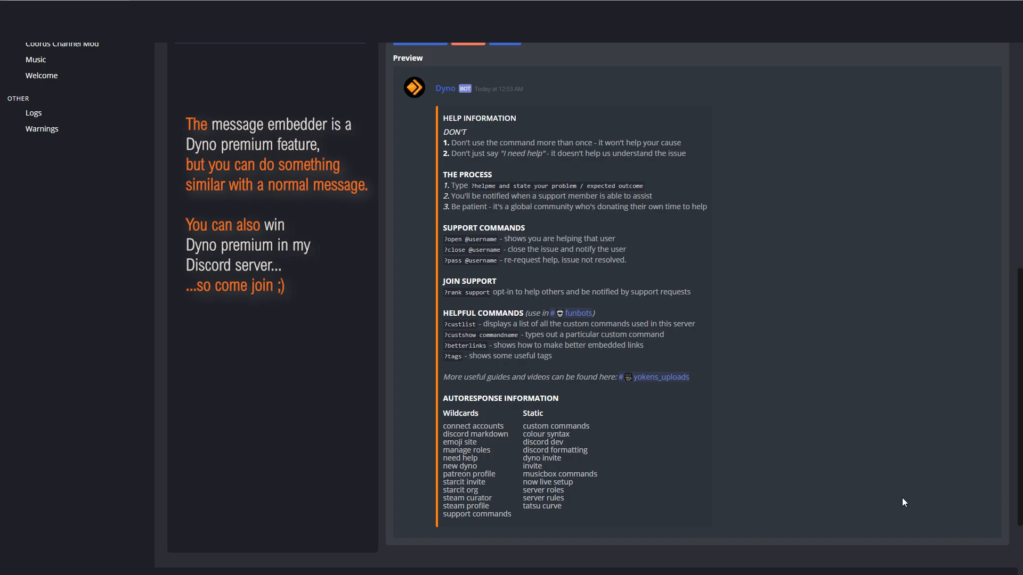
mouse_move(766, 474)
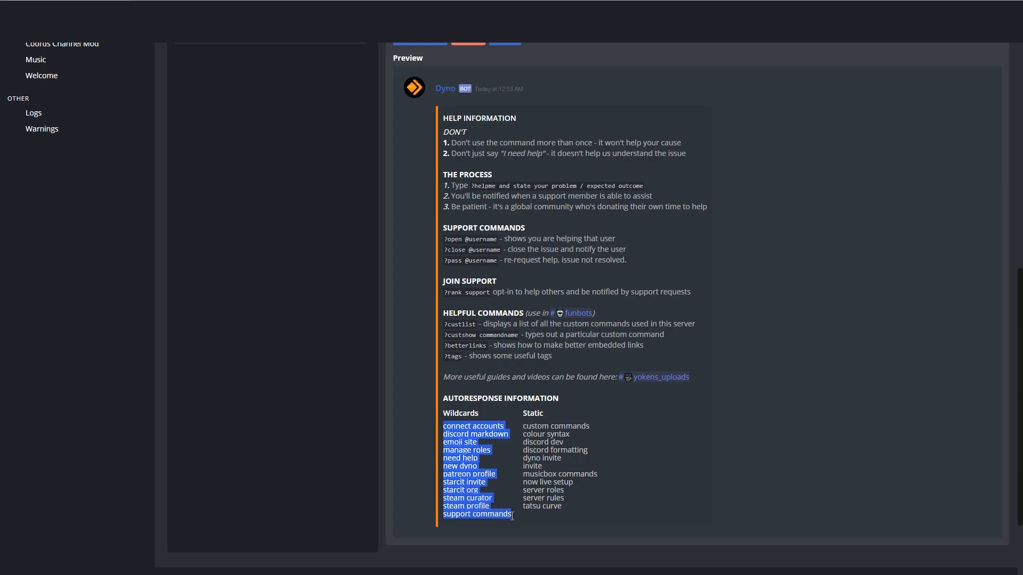
mouse_move(807, 441)
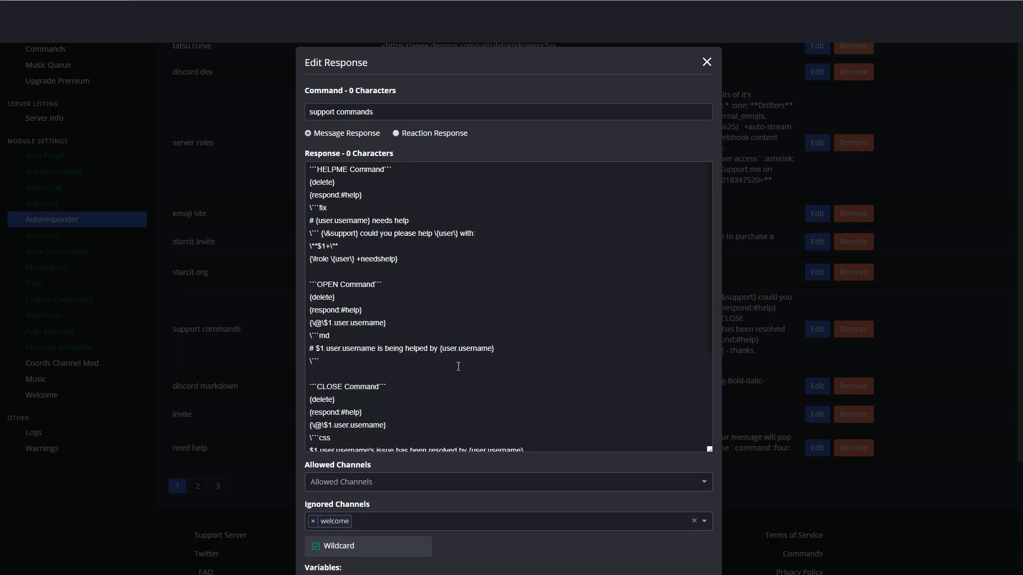
scroll("down", 3)
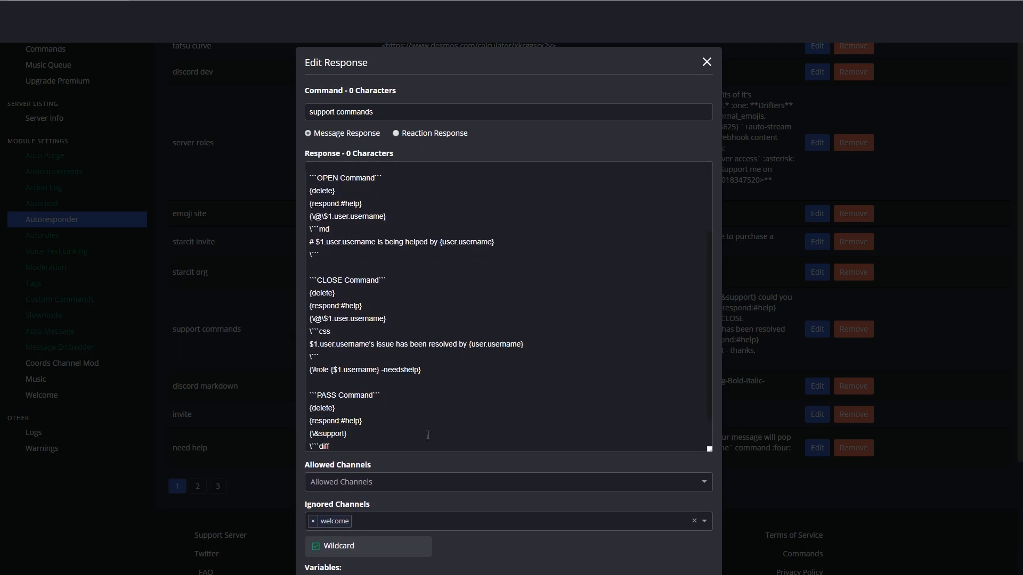
scroll("down", 3)
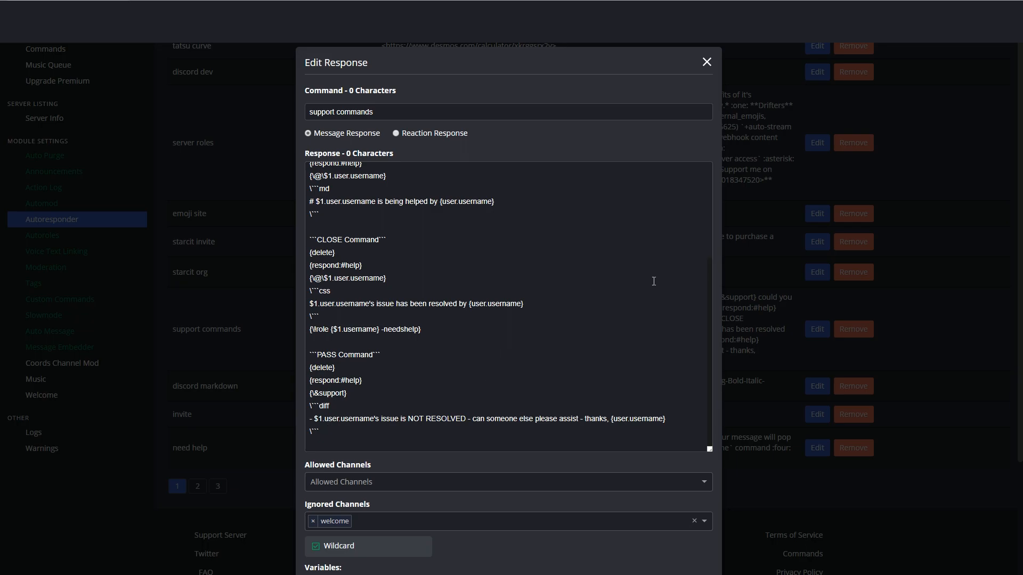
left_click(706, 62)
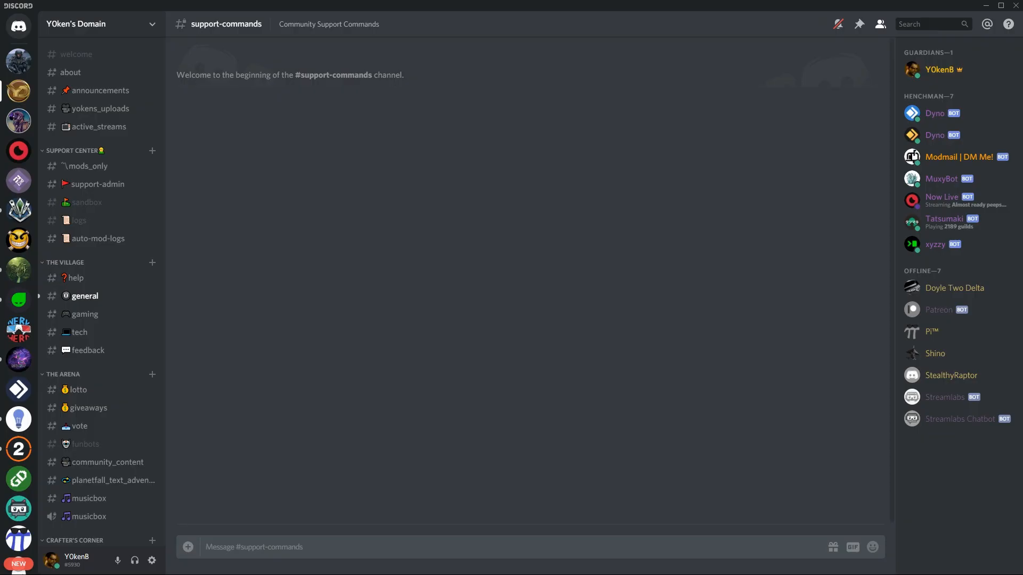